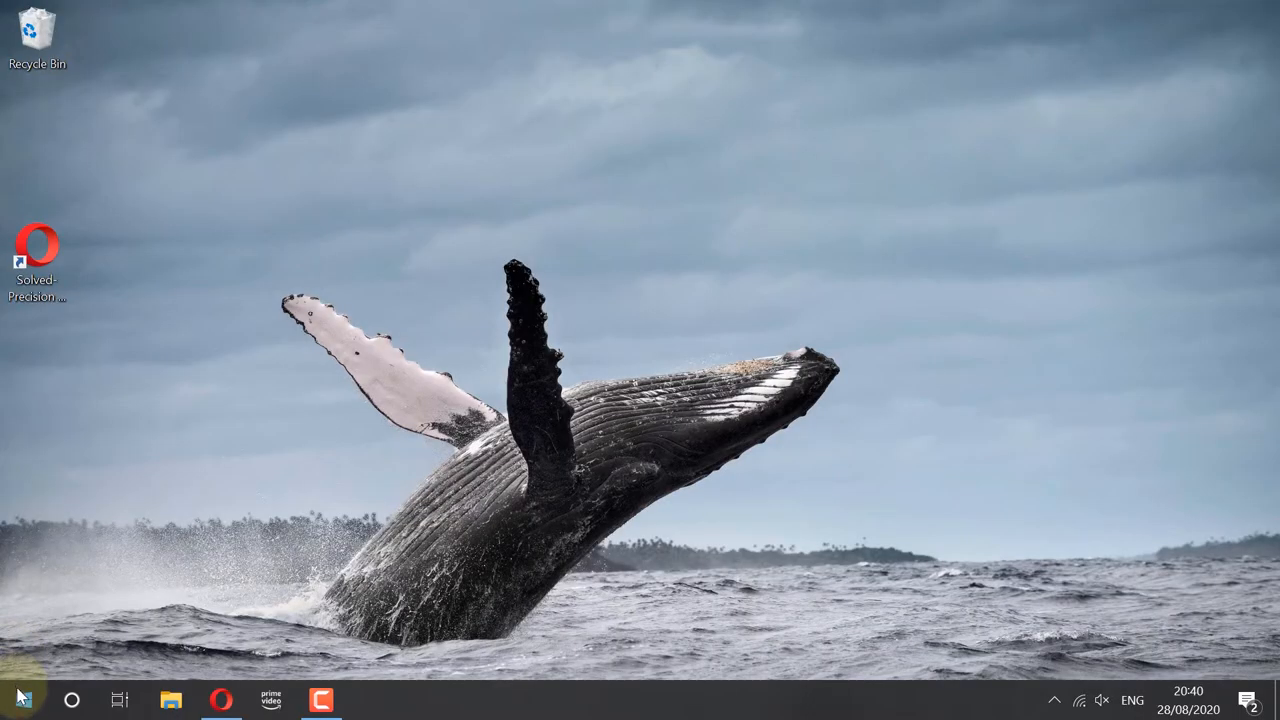
Bring up the shortcut menu for Local Disk (C:) in This PC
{"action": "right_click", "coordinate": [18, 698]}
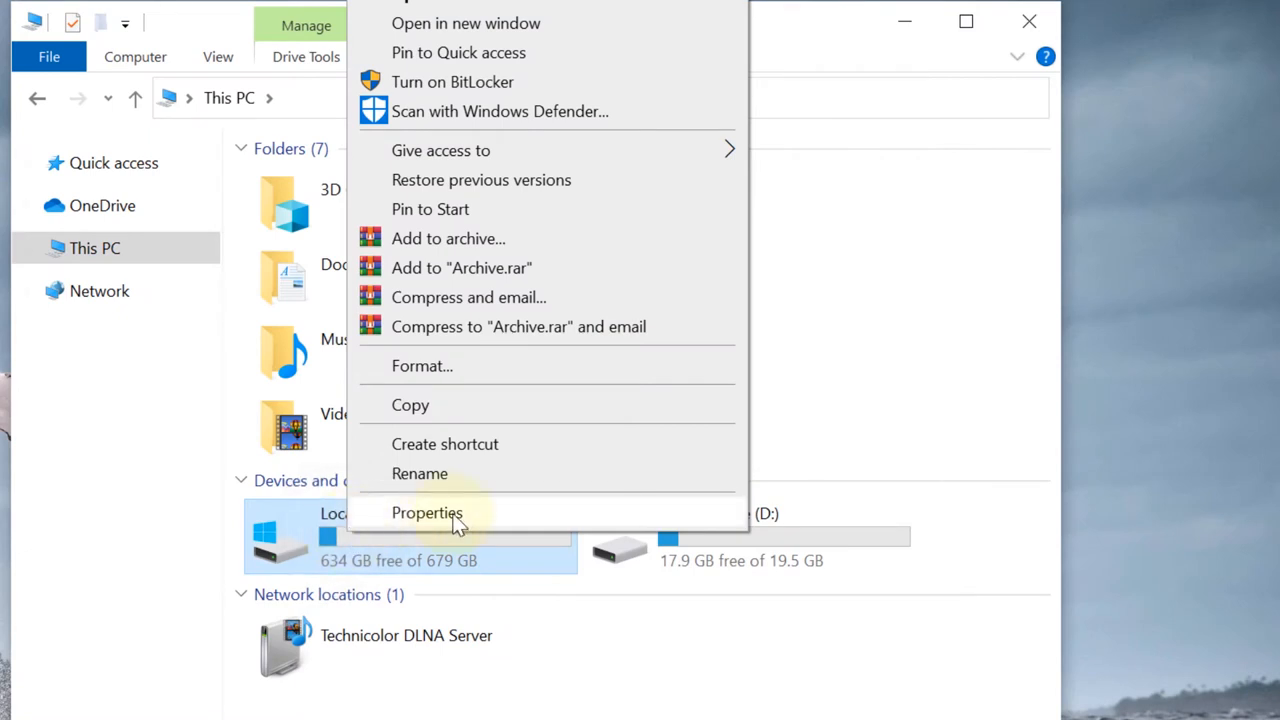
Run the error check on drive C: from its Properties Tools page; no errors found
{"action": "left_click", "coordinate": [427, 513]}
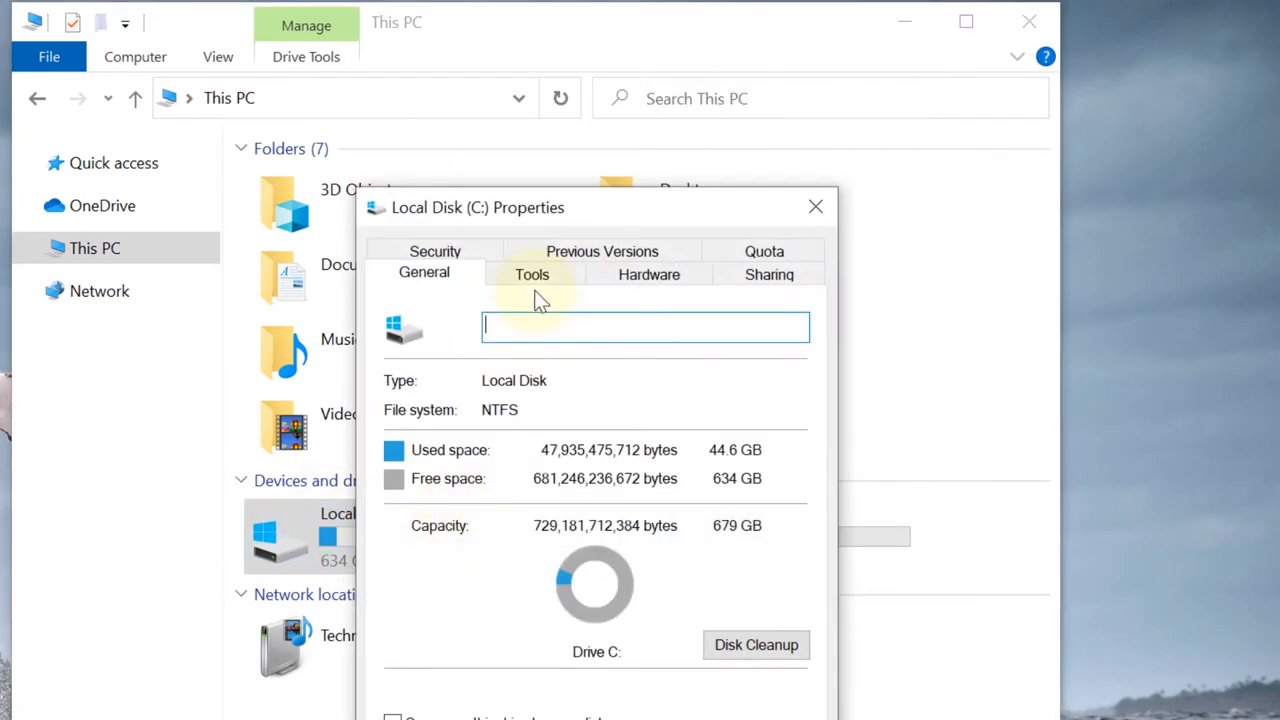
{"action": "mouse_move", "coordinate": [531, 280]}
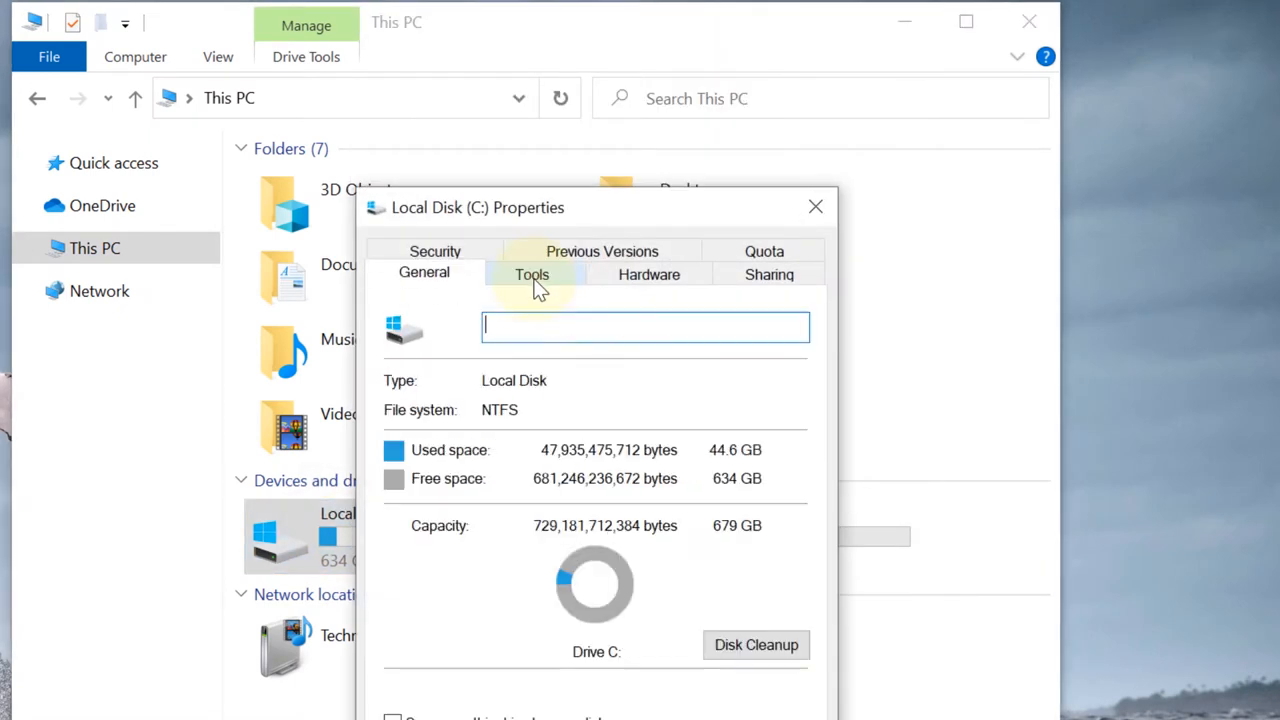
{"action": "left_click", "coordinate": [531, 274]}
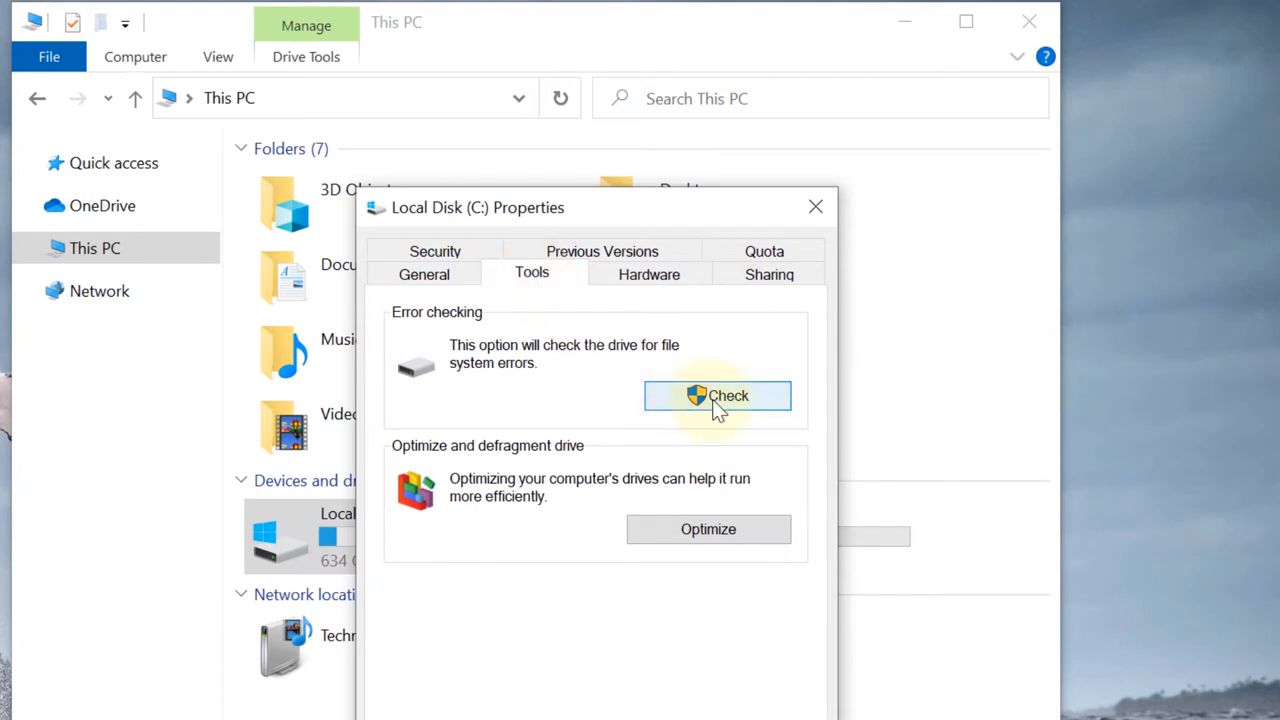
{"action": "left_click", "coordinate": [717, 395]}
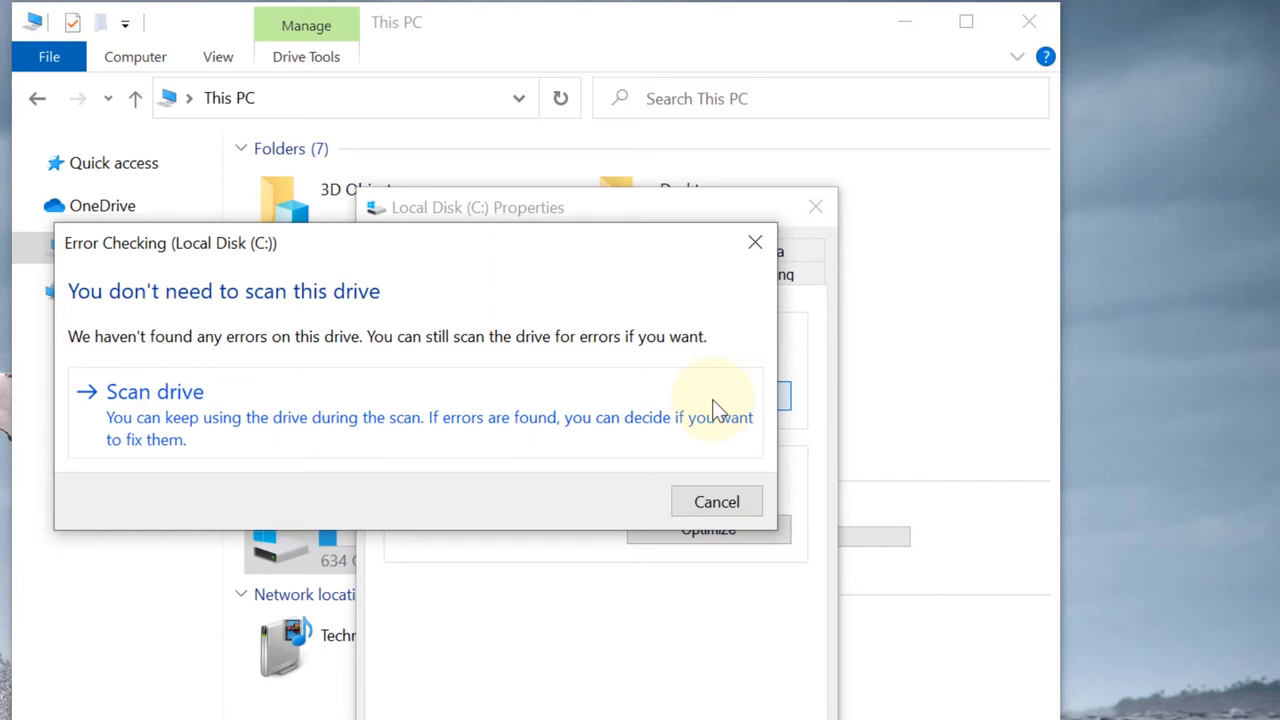
{"action": "mouse_move", "coordinate": [387, 428]}
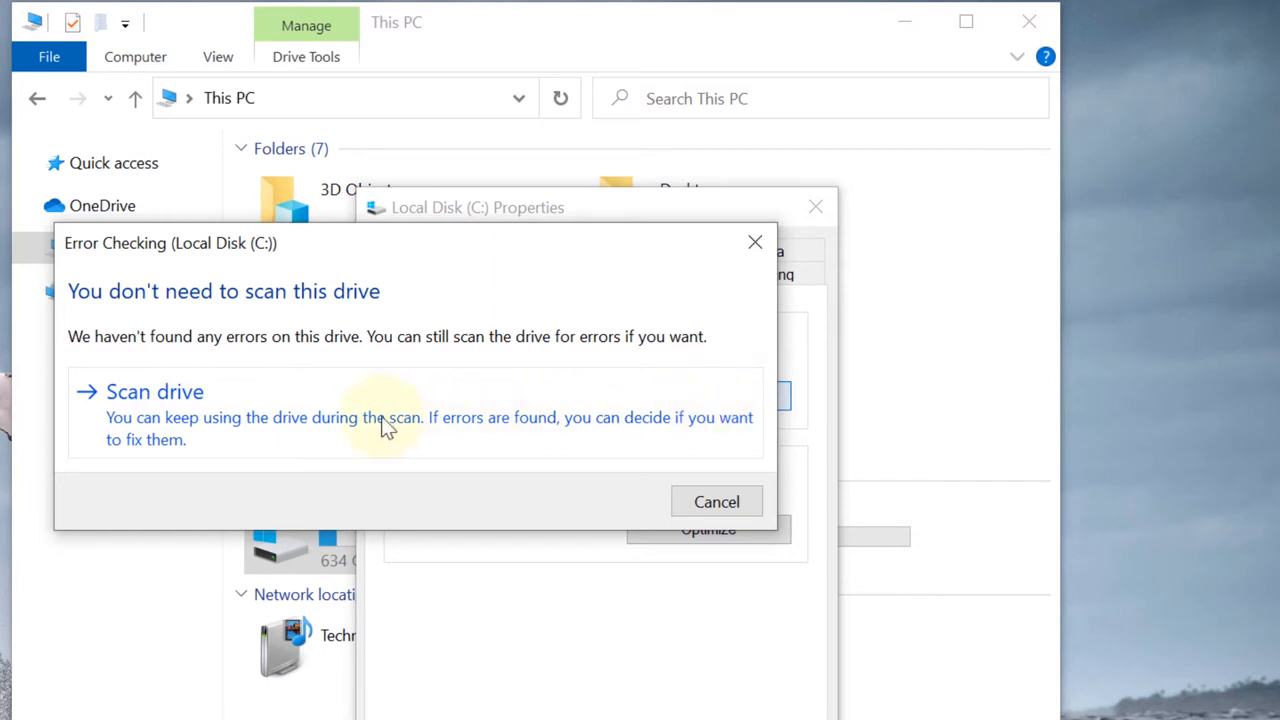
{"action": "mouse_move", "coordinate": [200, 410]}
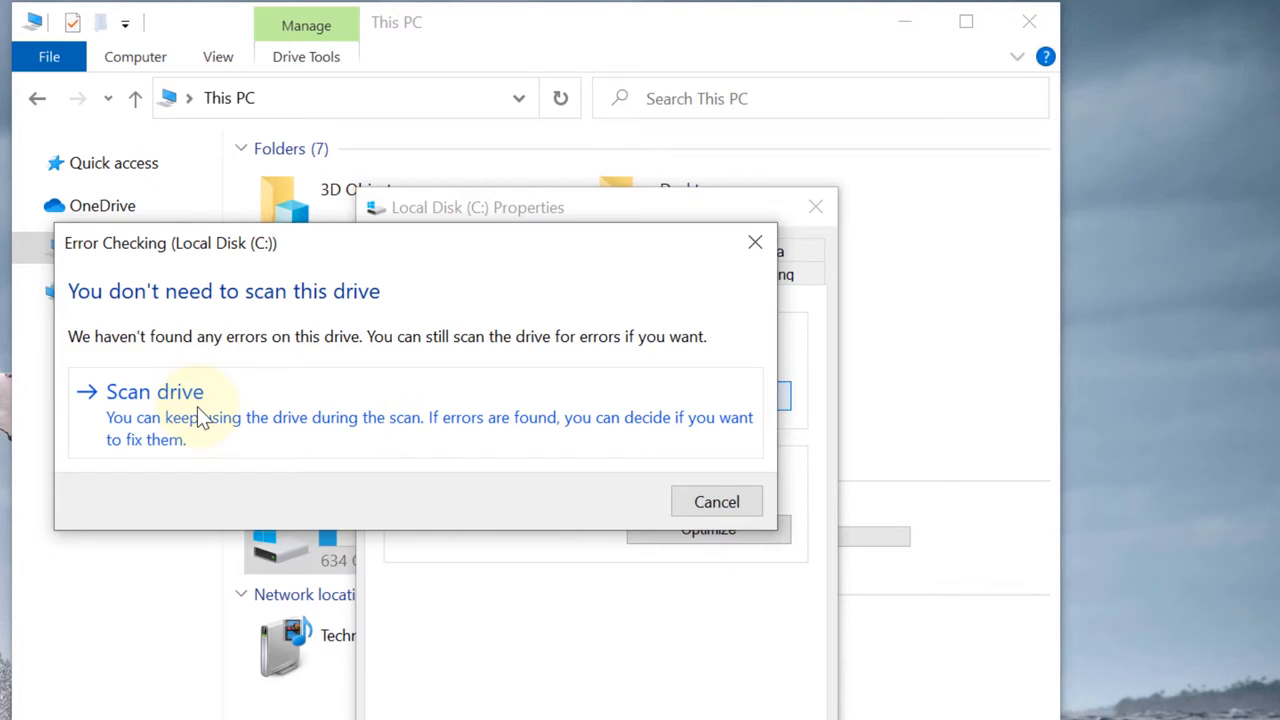
Scan drive C: anyway (no errors found), then dismiss the result and Properties
{"action": "left_click", "coordinate": [154, 391]}
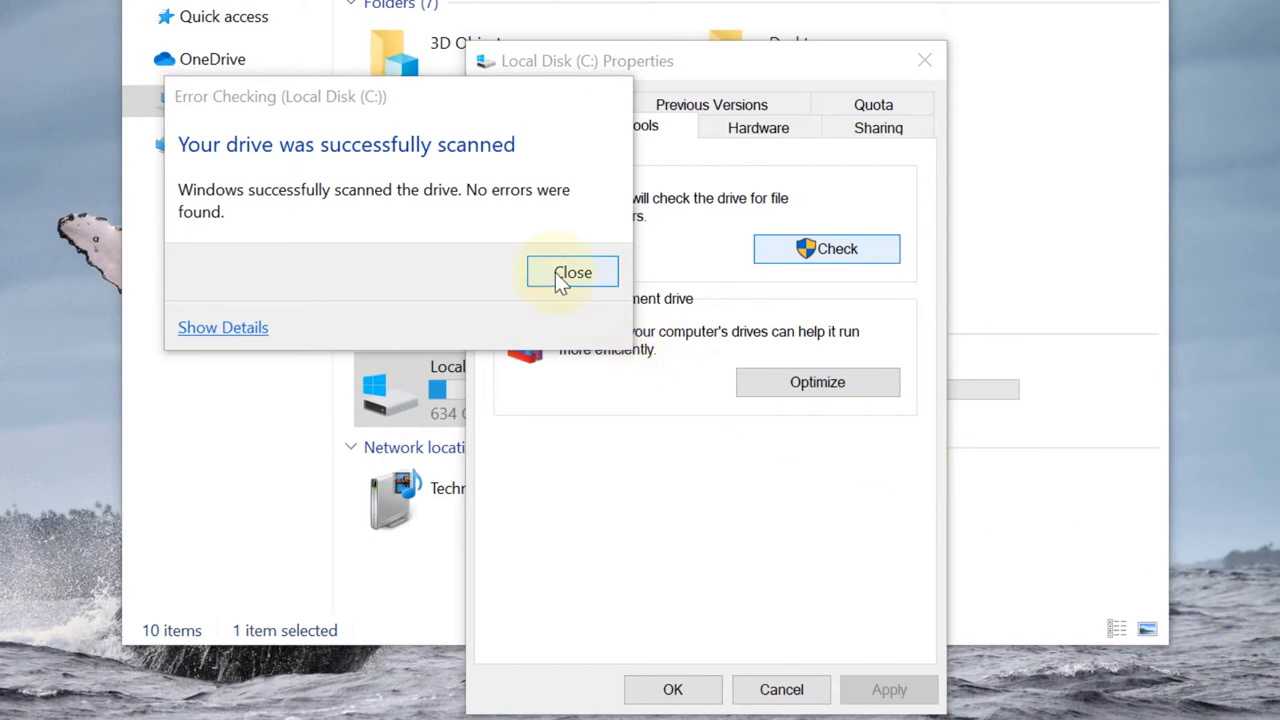
{"action": "left_click", "coordinate": [572, 272]}
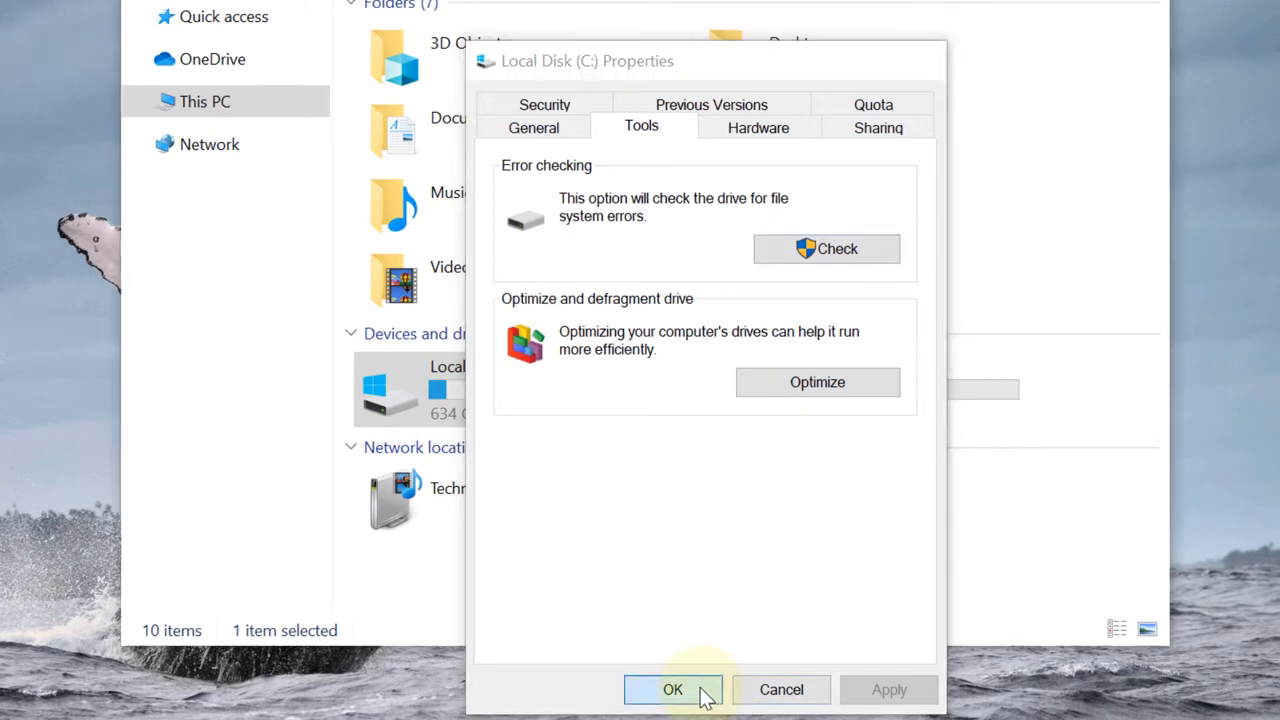
{"action": "left_click", "coordinate": [672, 689]}
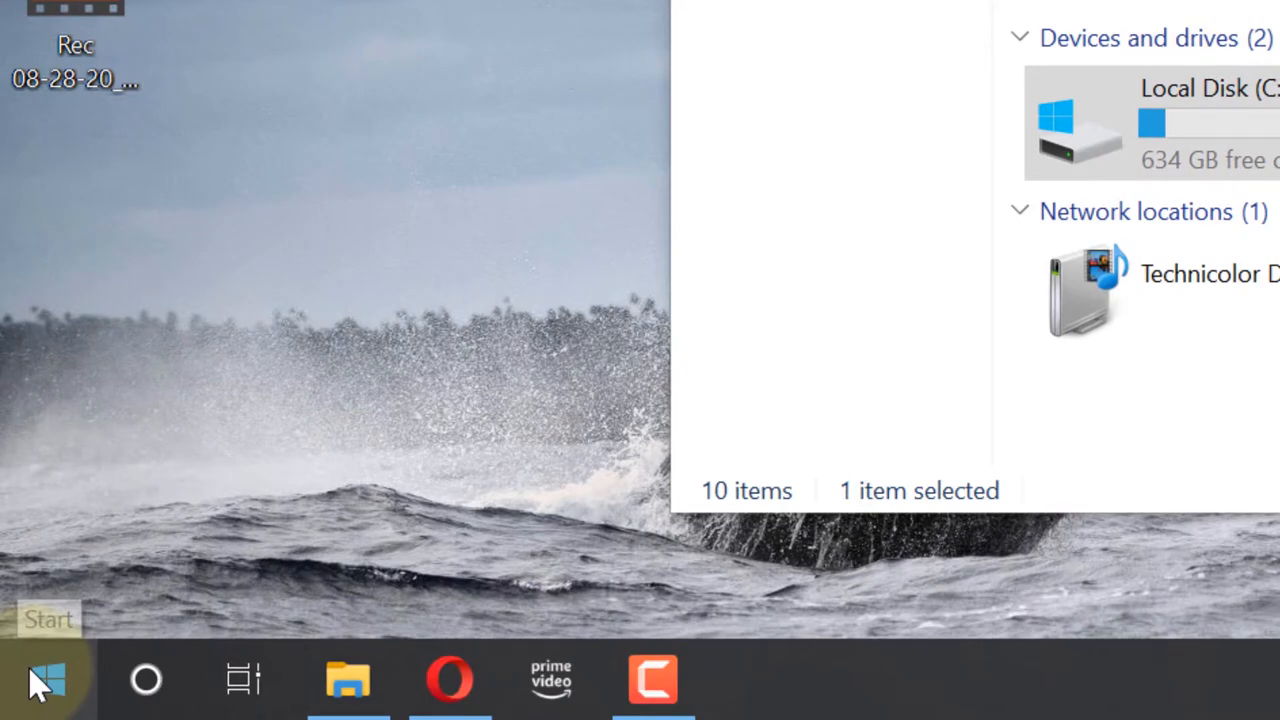
Start an administrator PowerShell from the Start shortcuts and enter chkdsk at the prompt
{"action": "right_click", "coordinate": [42, 685]}
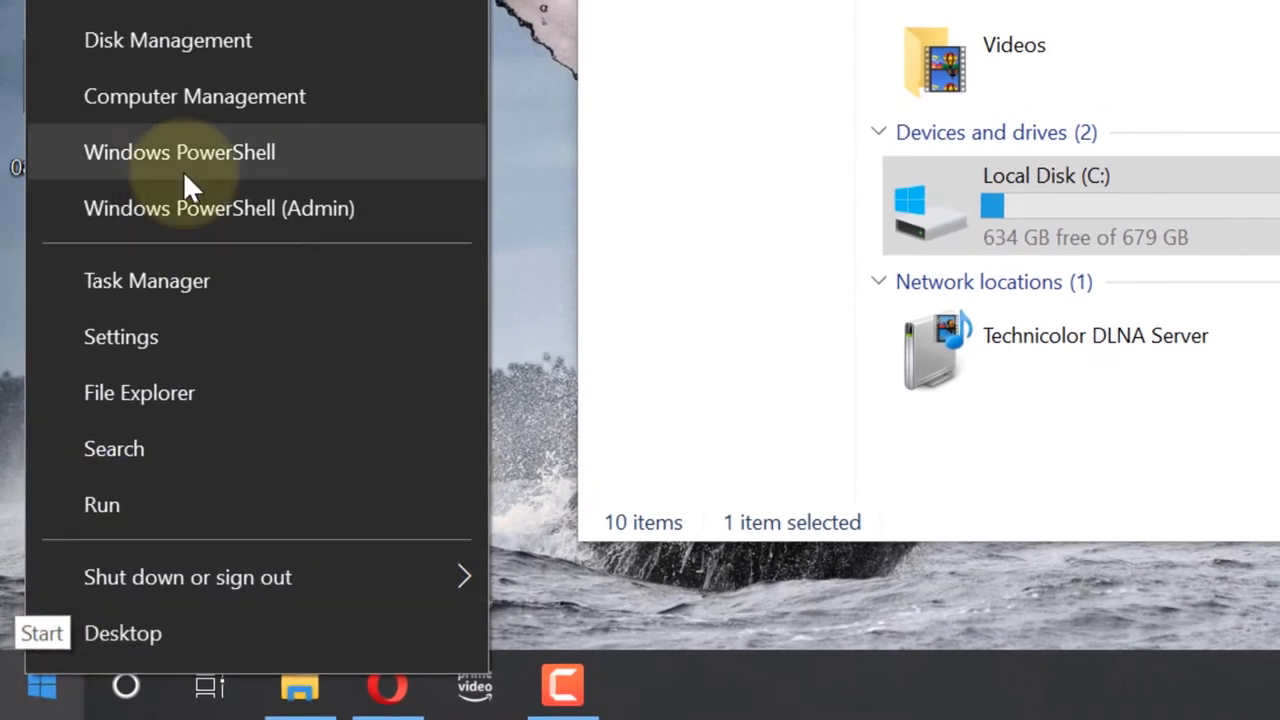
{"action": "left_click", "coordinate": [179, 151]}
{"action": "type", "text": "c"}
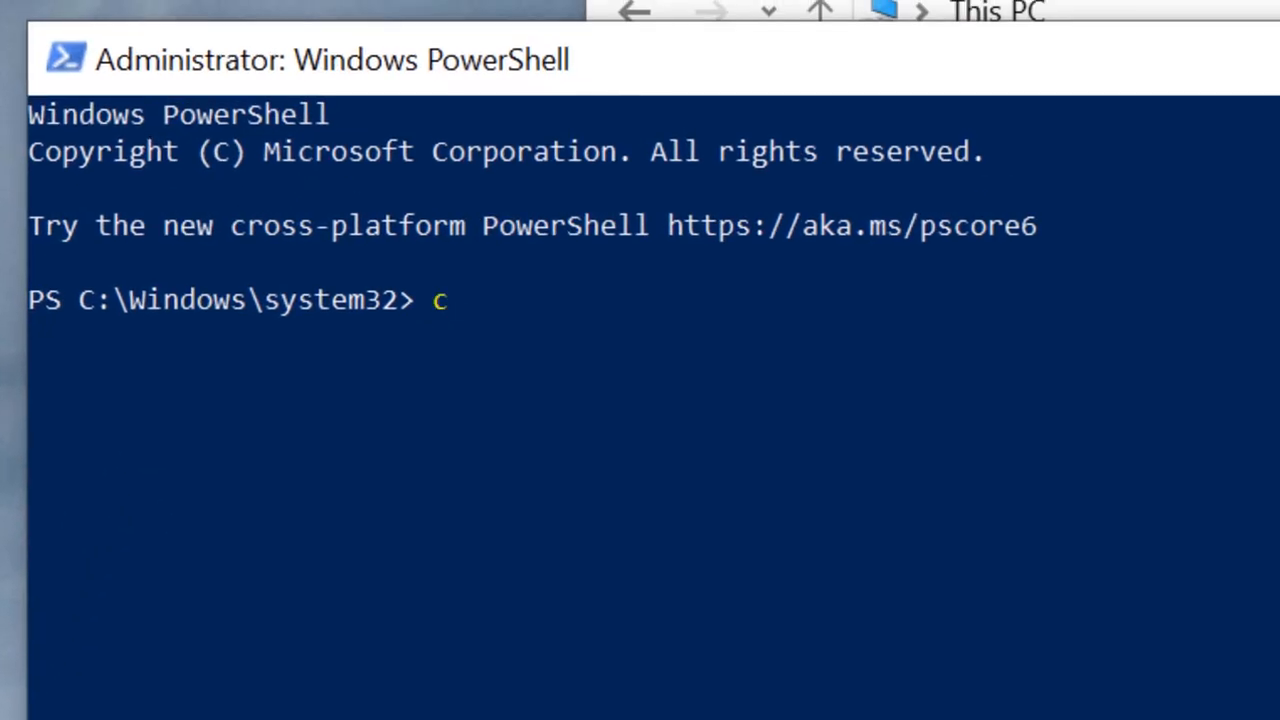
{"action": "type", "text": "hk"}
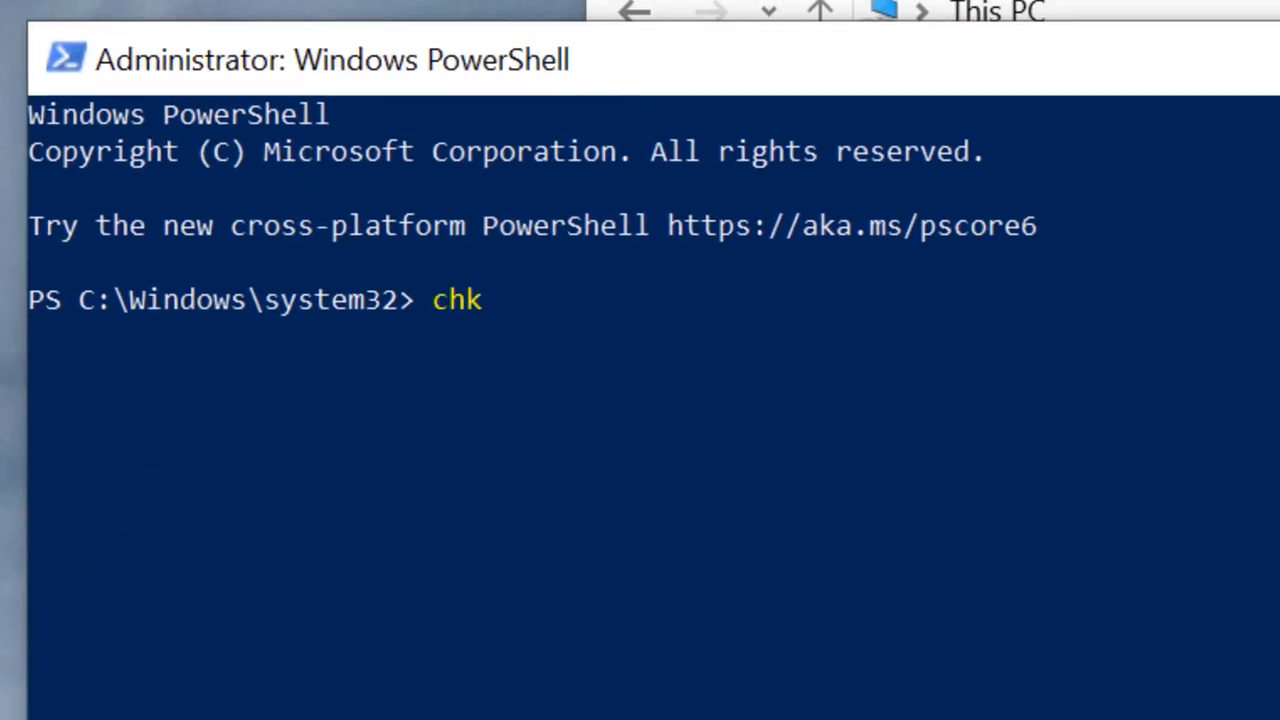
{"action": "type", "text": "dsk"}
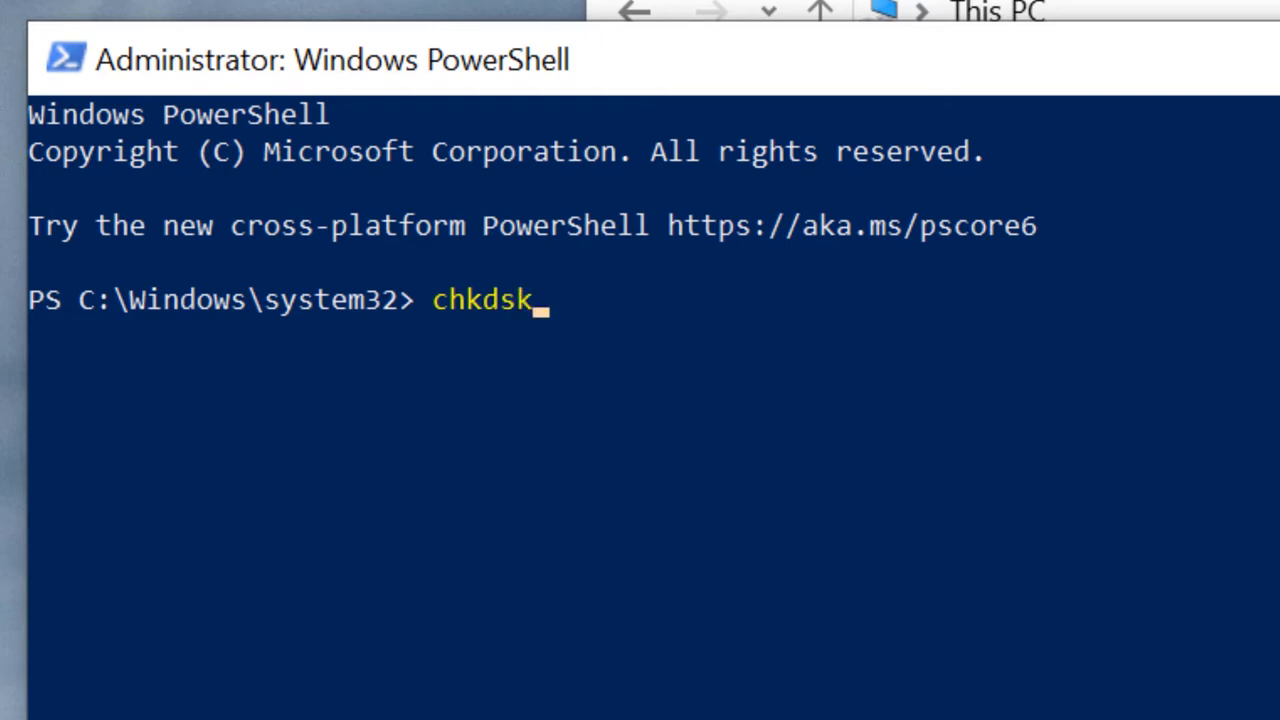
{"action": "type", "text": "c"}
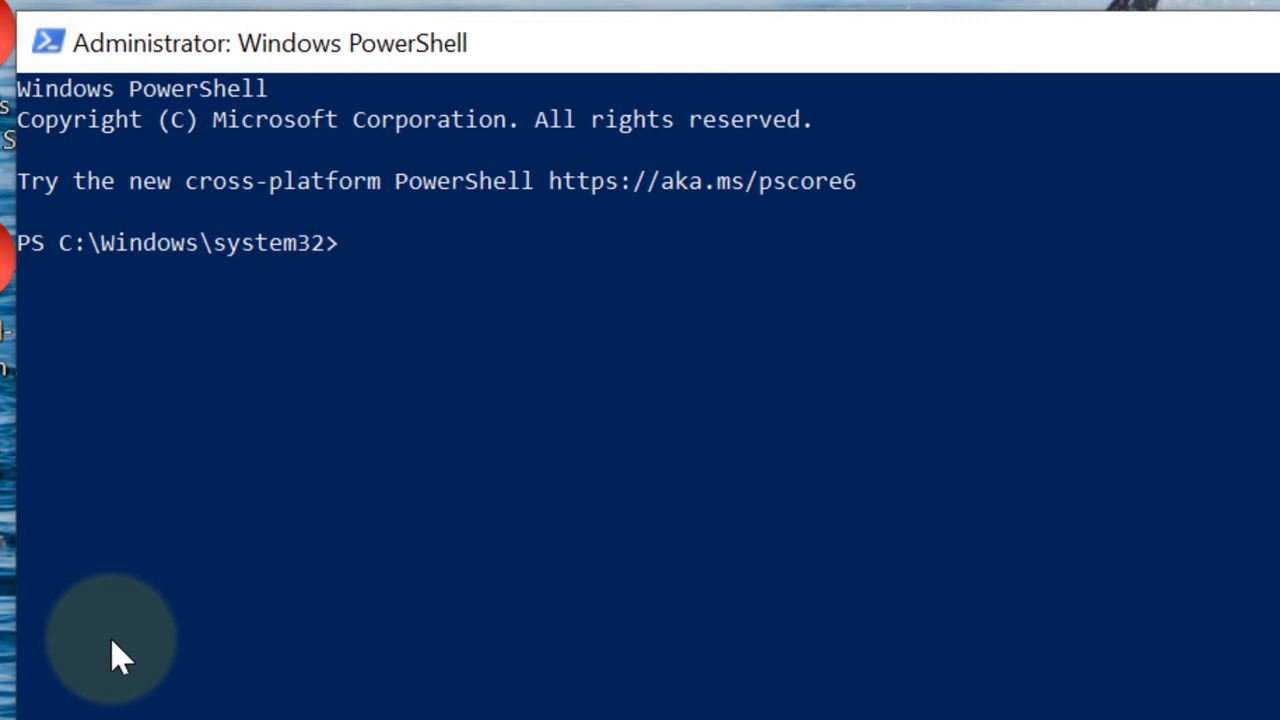
Enter wmic and run 'diskdrive get status', which reports OK for both drives
{"action": "type", "text": "wmic"}
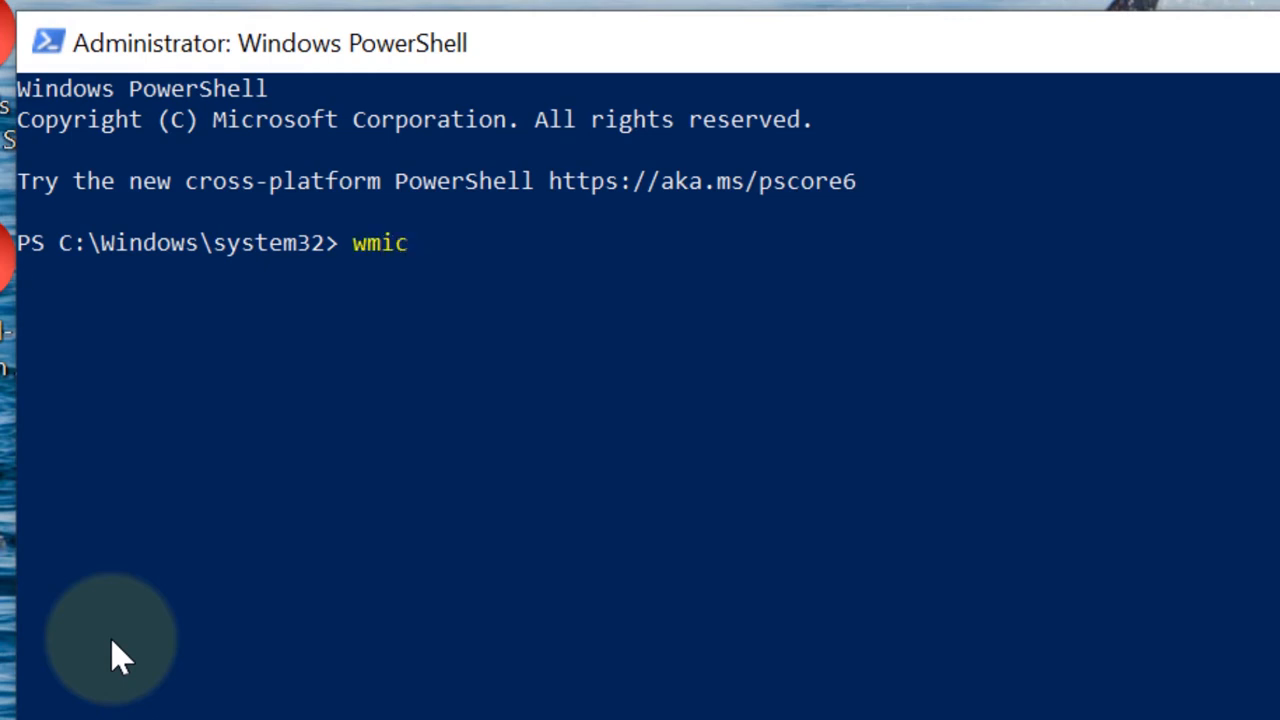
{"action": "key", "text": "Return"}
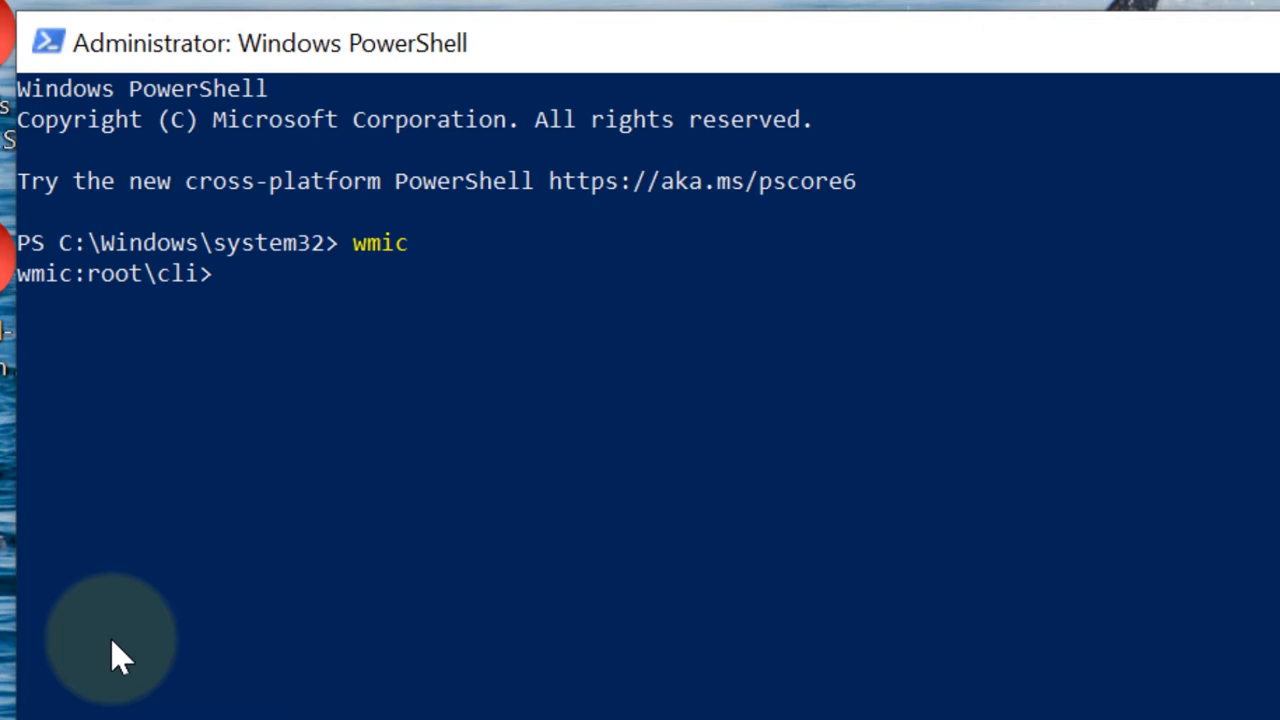
{"action": "type", "text": "diskdrive"}
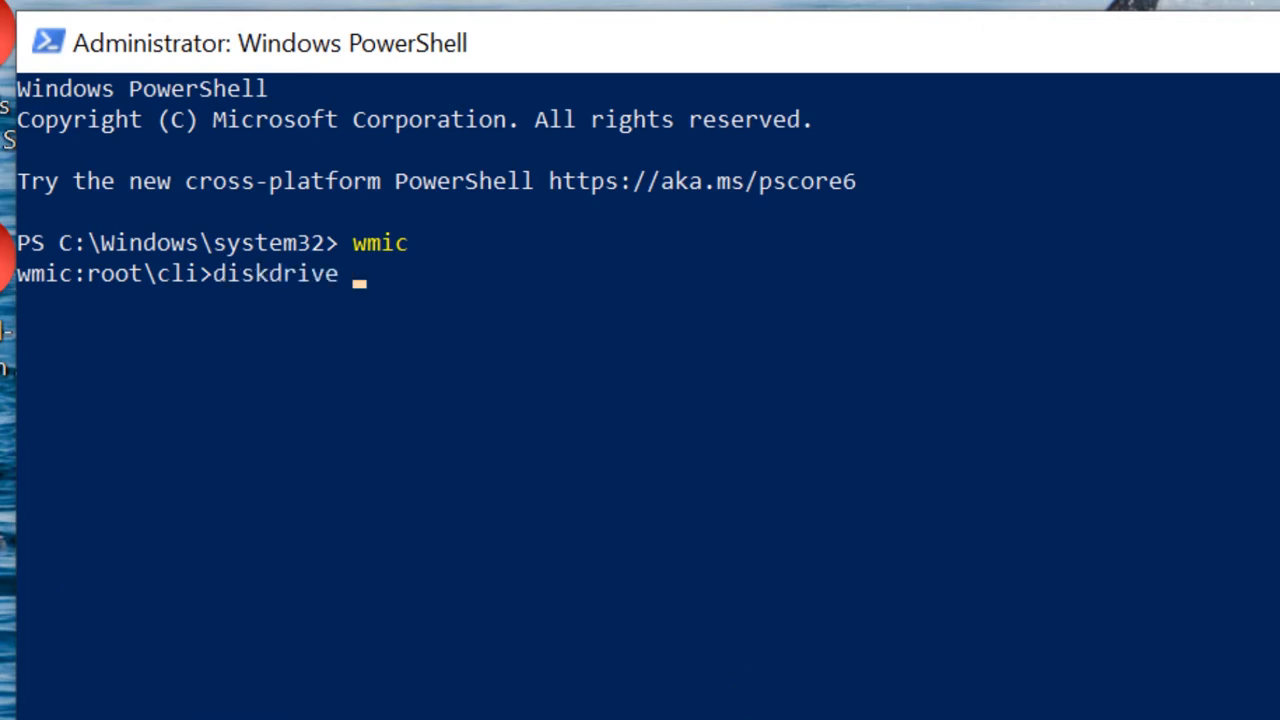
{"action": "type", "text": "get status"}
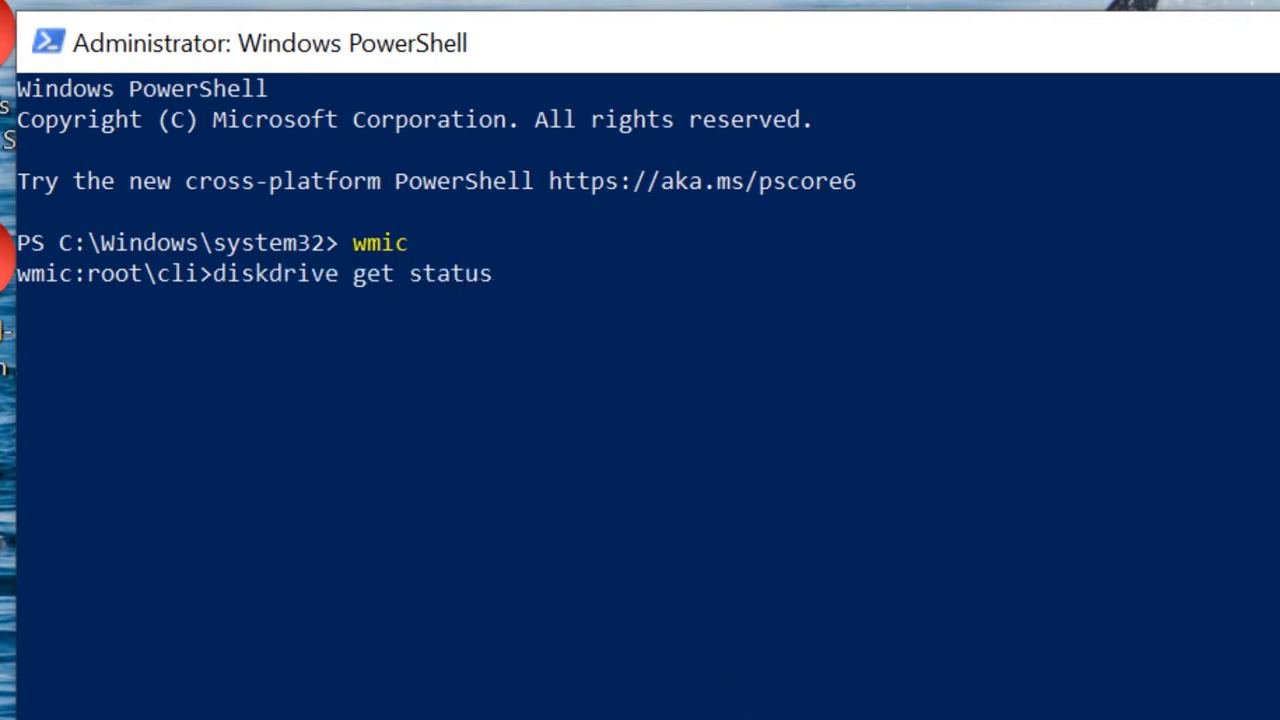
{"action": "key", "text": "Return"}
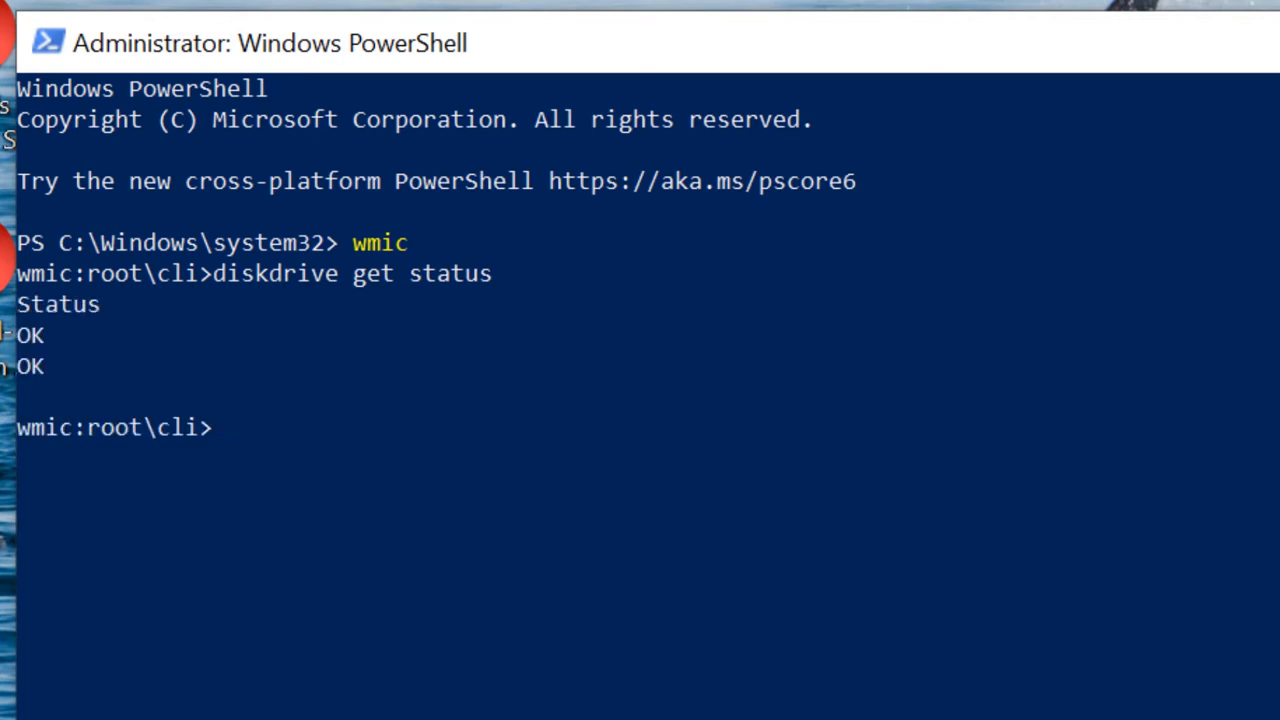
{"action": "mouse_move", "coordinate": [110, 375]}
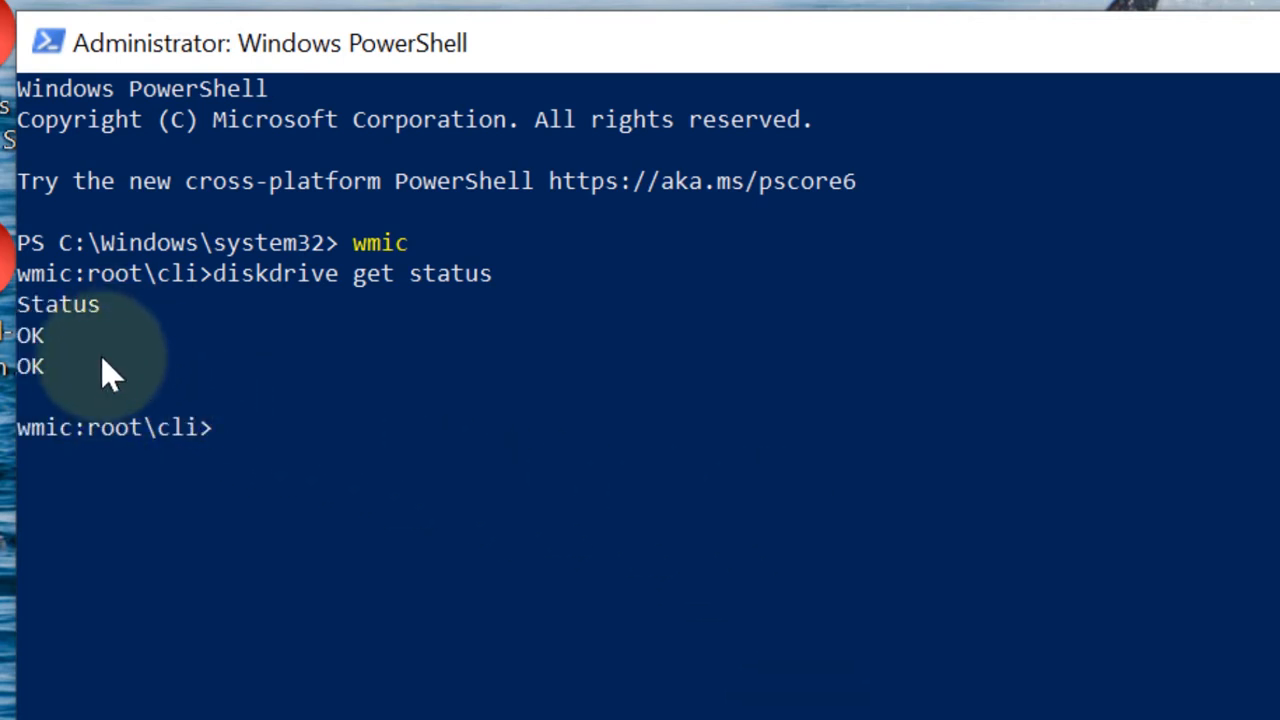
{"action": "mouse_move", "coordinate": [520, 645]}
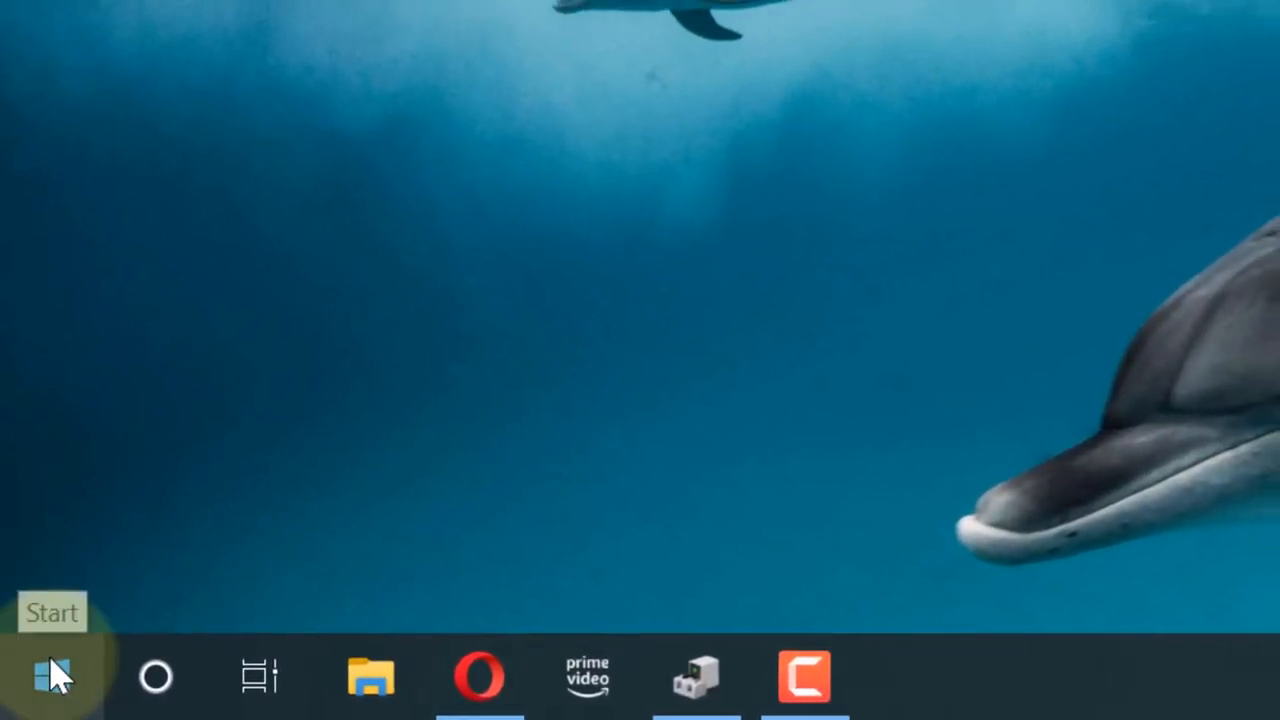
In Device Manager, expand Disk drives and select the ST3750640NS ATA Device
{"action": "right_click", "coordinate": [30, 690]}
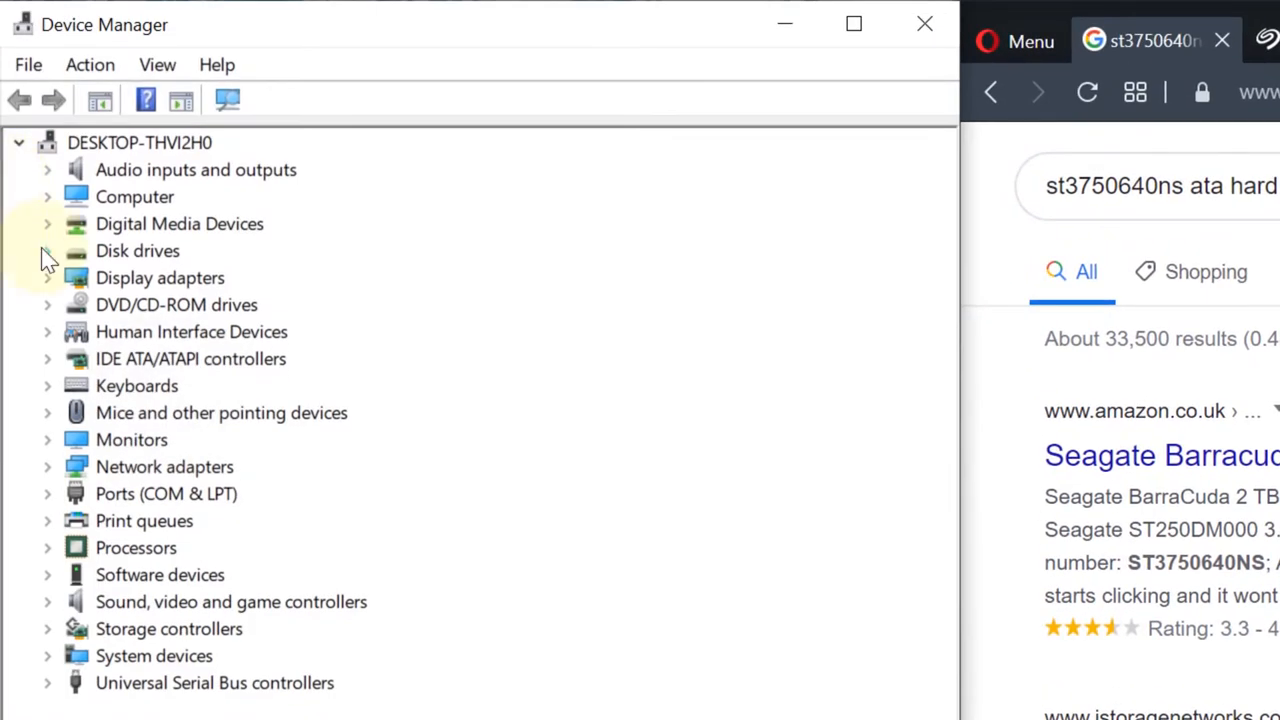
{"action": "left_click", "coordinate": [48, 251]}
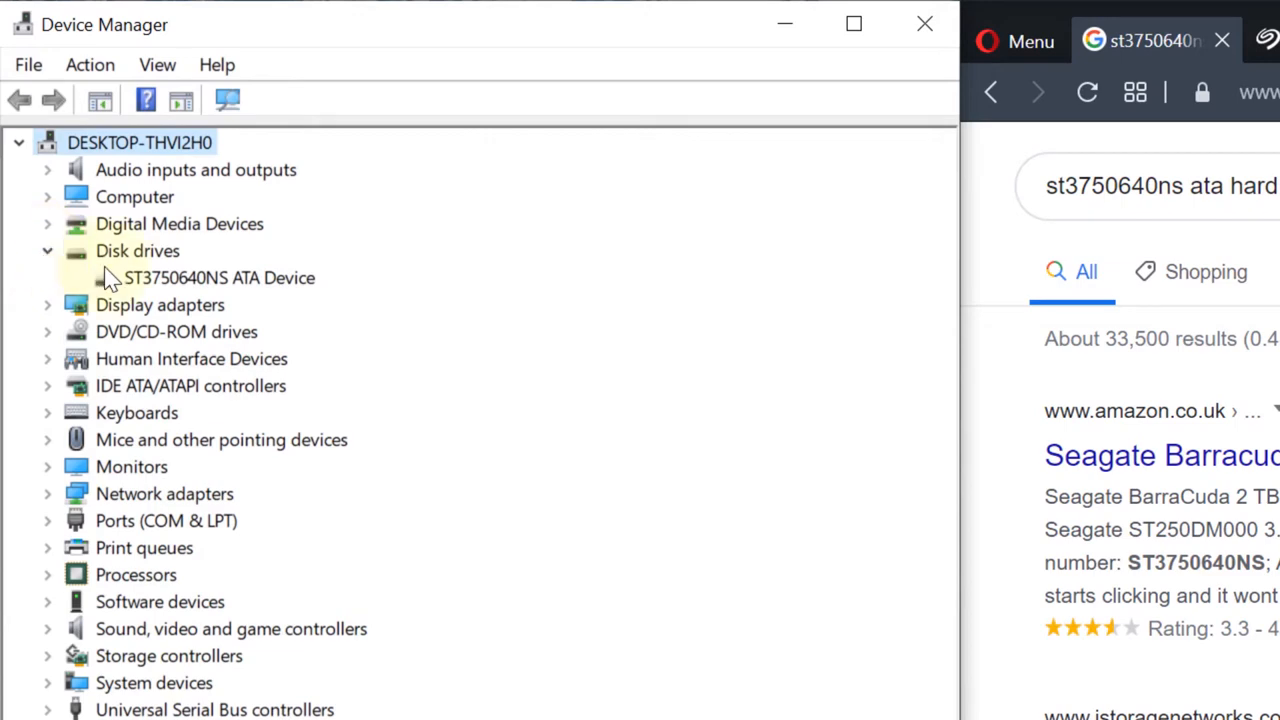
{"action": "left_click", "coordinate": [219, 278]}
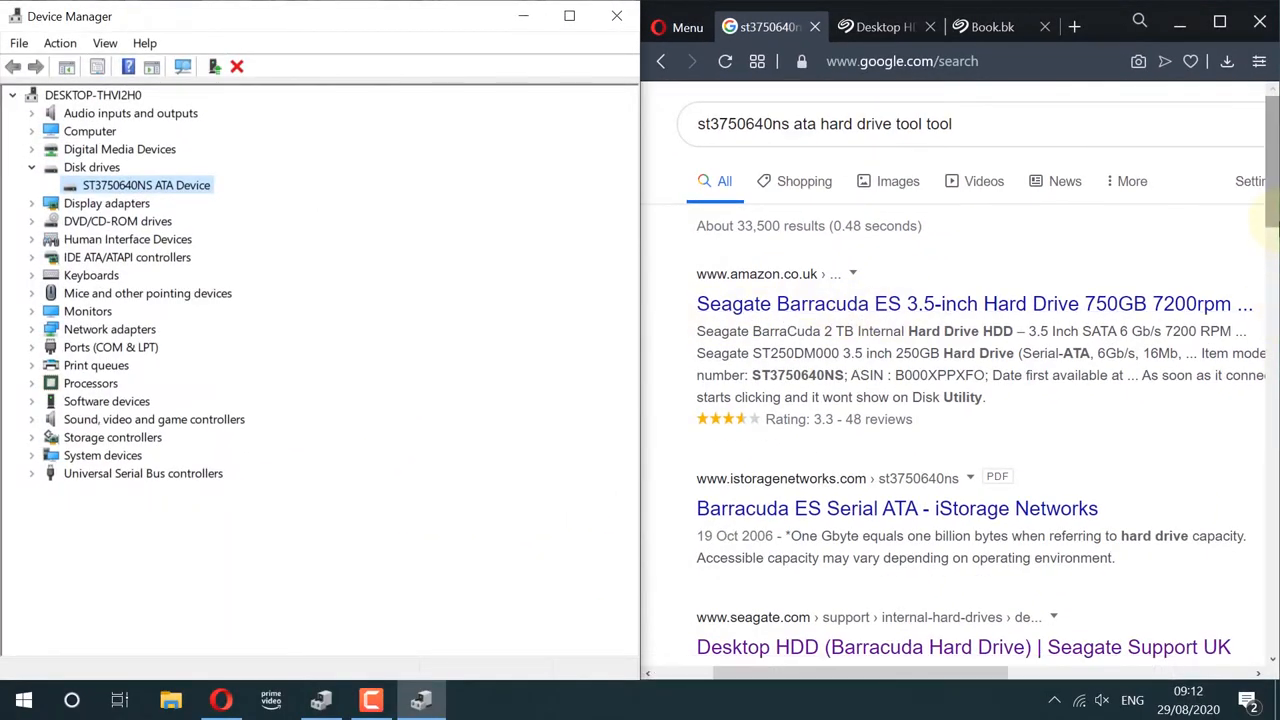
Navigate Seagate support to the SeaTools page and start downloading SeaToolsForWindowsSetup to Downloads
{"action": "scroll", "scroll_direction": "down", "scroll_amount": 3}
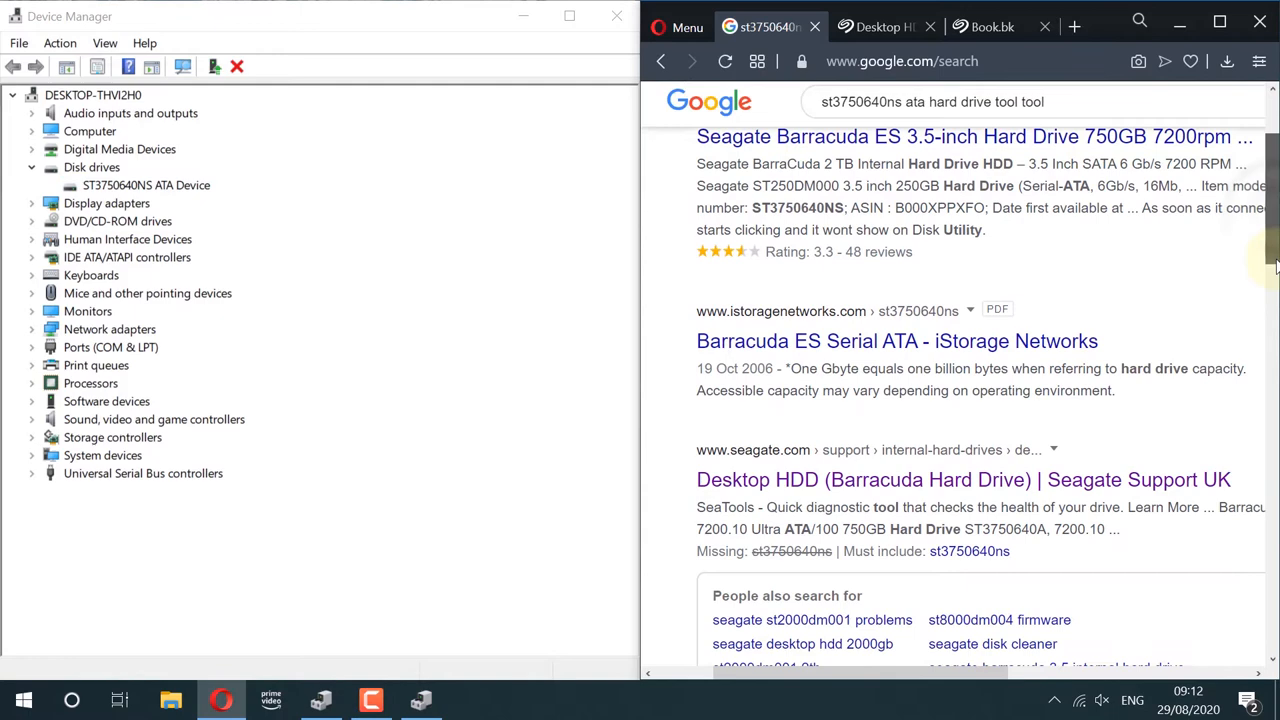
{"action": "scroll", "scroll_direction": "down", "scroll_amount": 3}
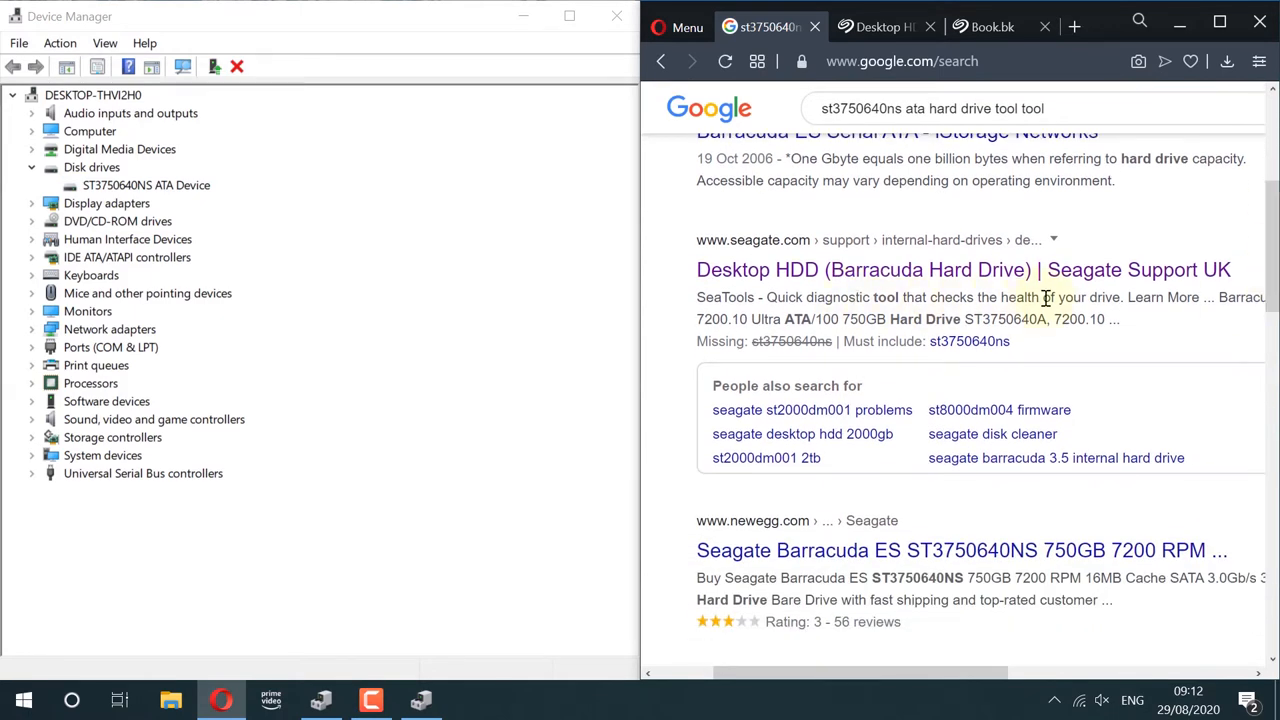
{"action": "mouse_move", "coordinate": [865, 262]}
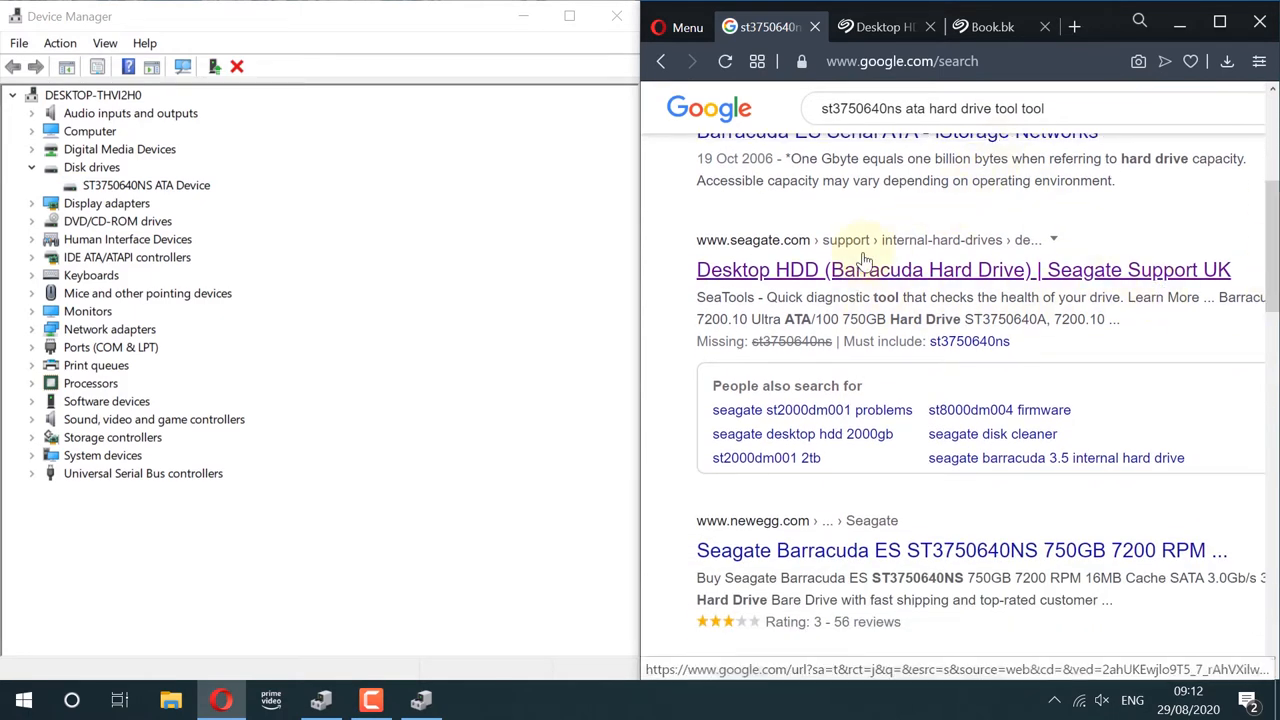
{"action": "left_click", "coordinate": [963, 269]}
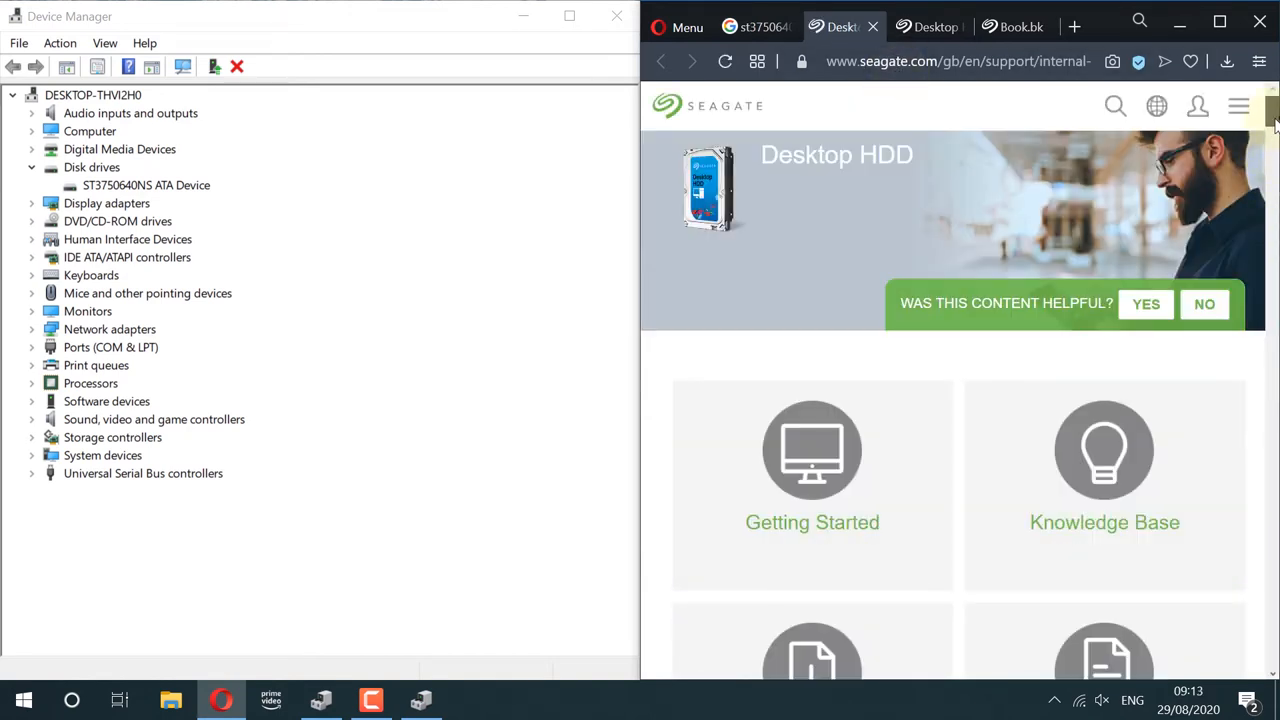
{"action": "scroll", "scroll_direction": "down", "scroll_amount": 3}
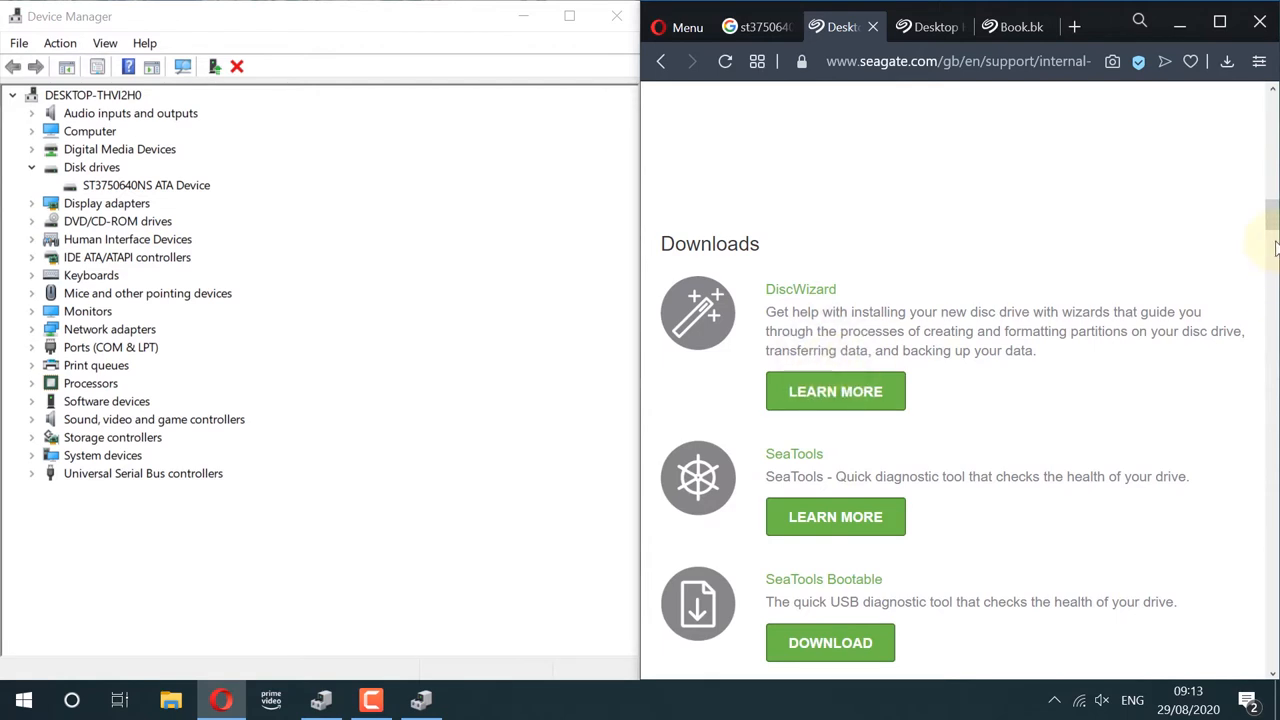
{"action": "scroll", "scroll_direction": "down", "scroll_amount": 3}
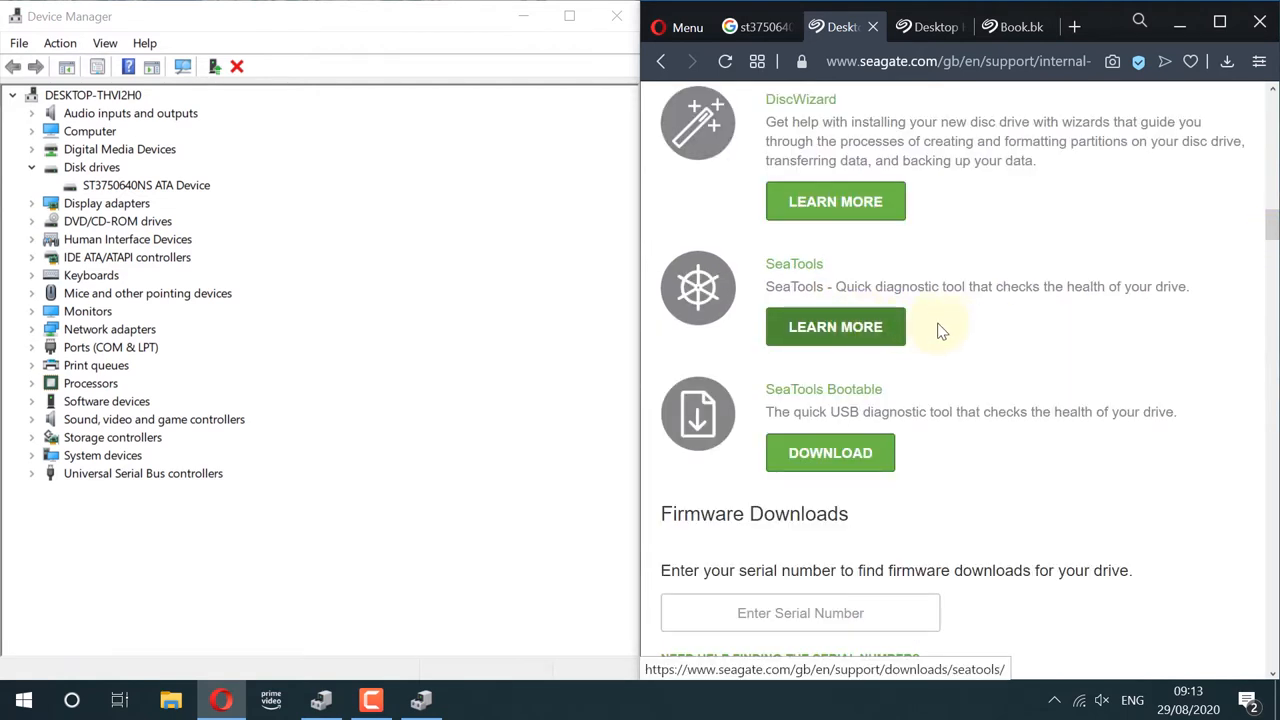
{"action": "mouse_move", "coordinate": [835, 327]}
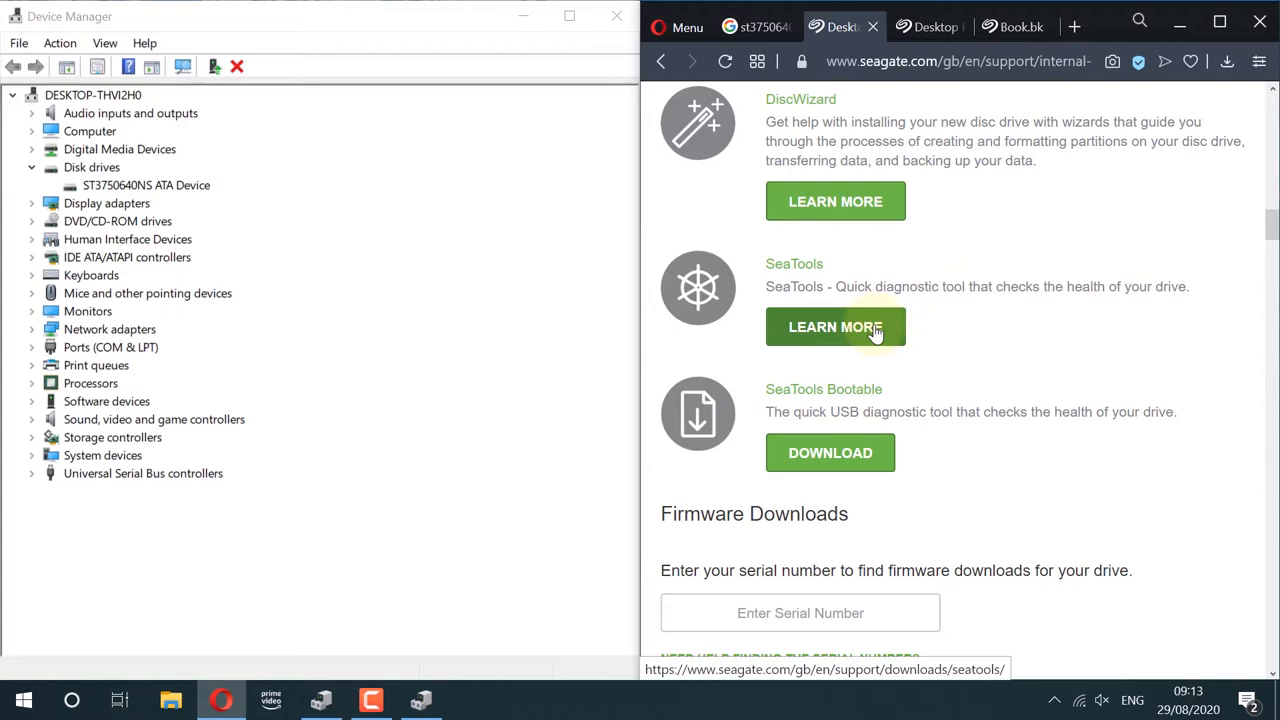
{"action": "left_click", "coordinate": [835, 327]}
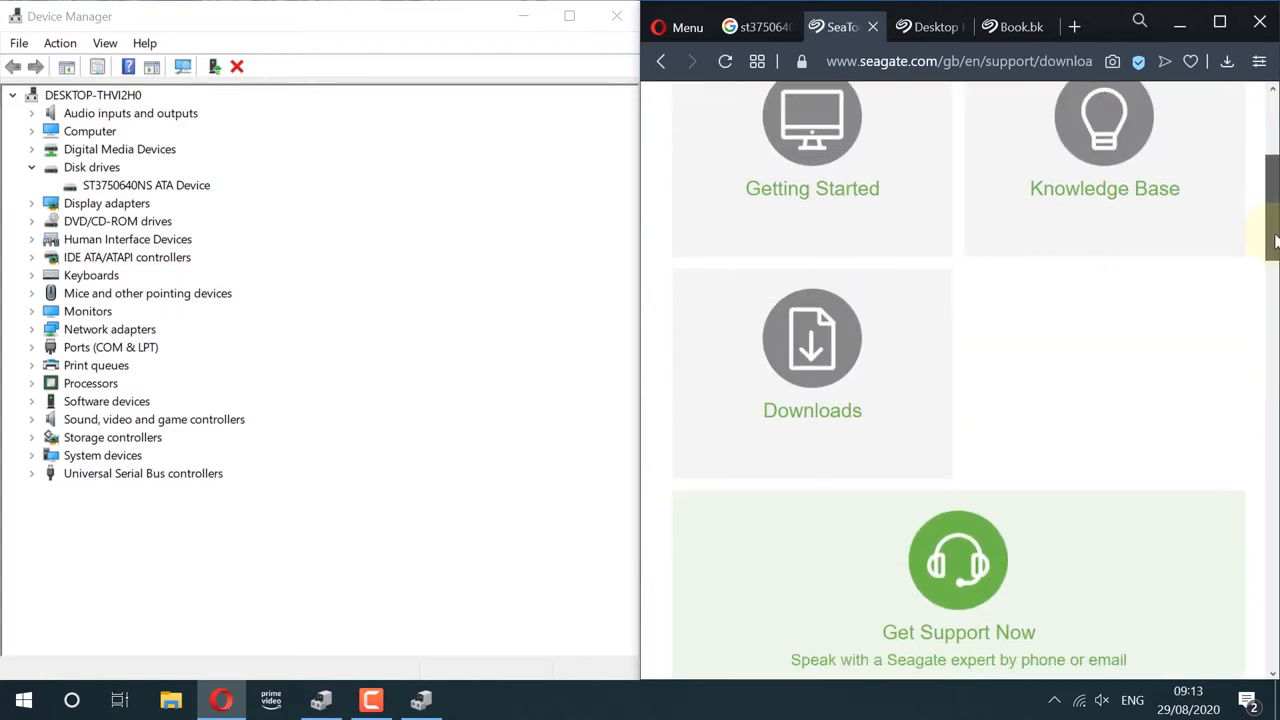
{"action": "scroll", "scroll_direction": "down", "scroll_amount": 3}
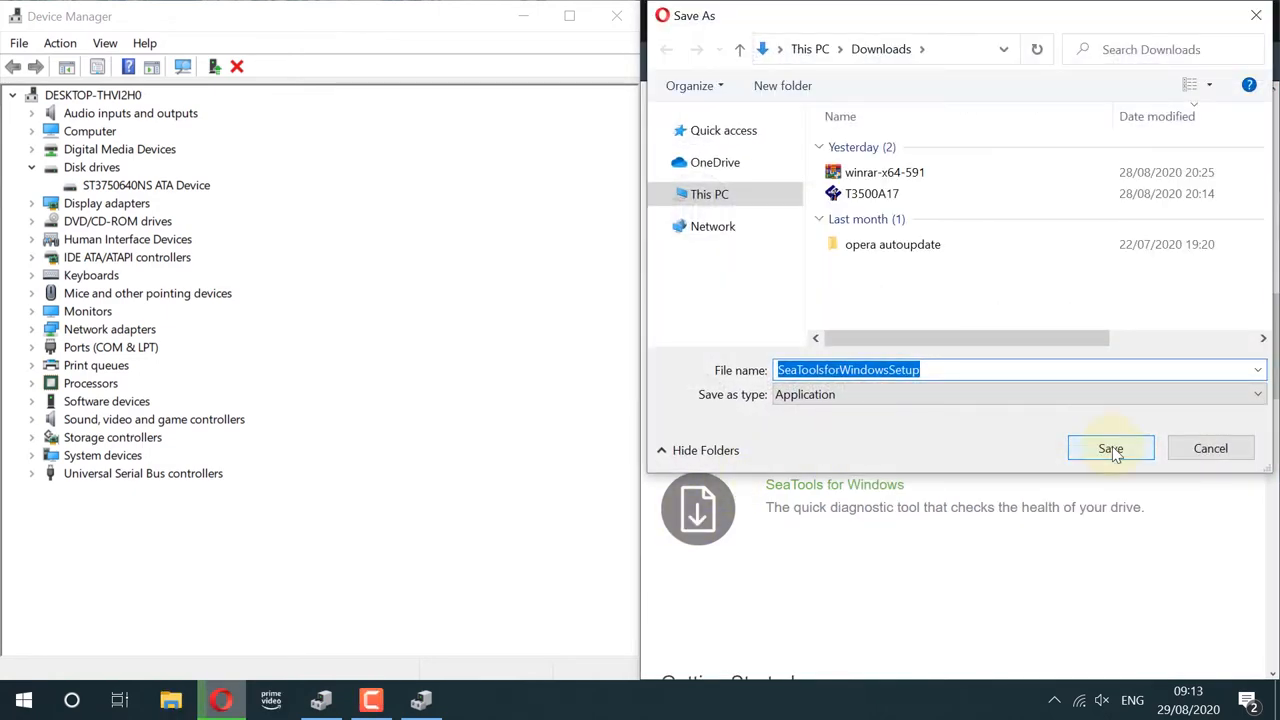
Save the installer and install SeaTools for Windows 1.4.0.7, accepting the license and finishing setup
{"action": "left_click", "coordinate": [1110, 448]}
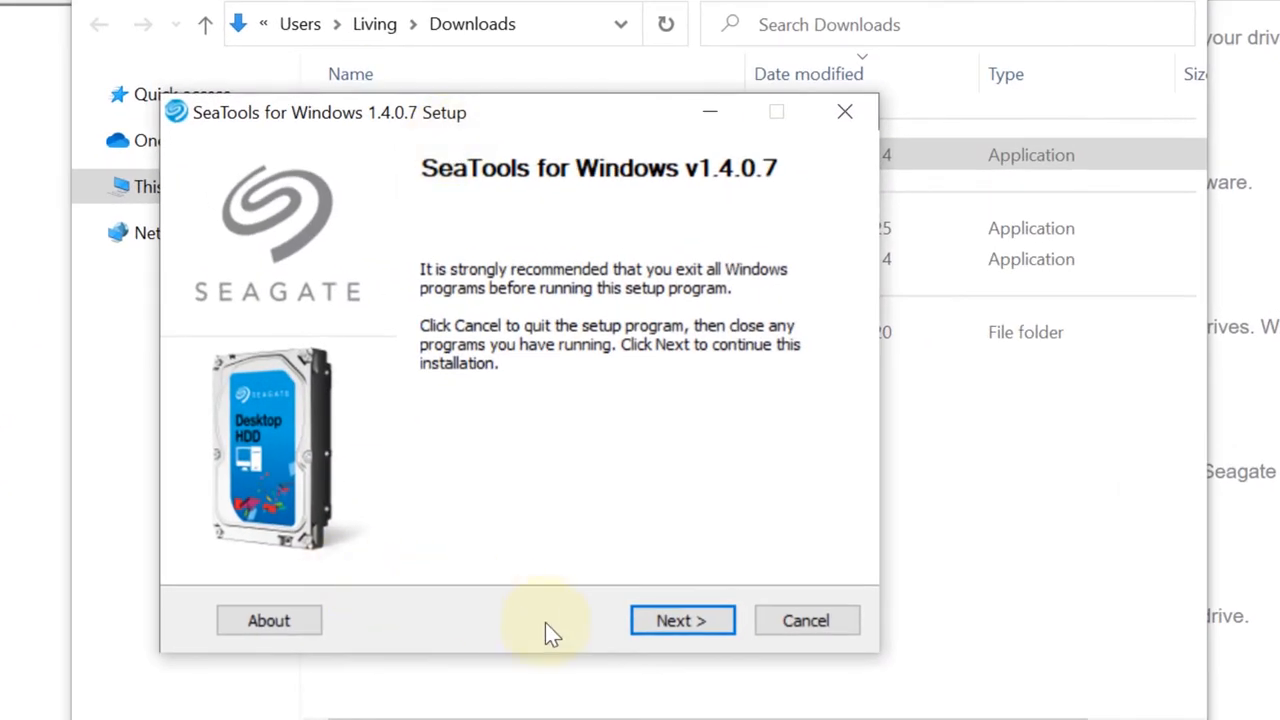
{"action": "left_click", "coordinate": [682, 620]}
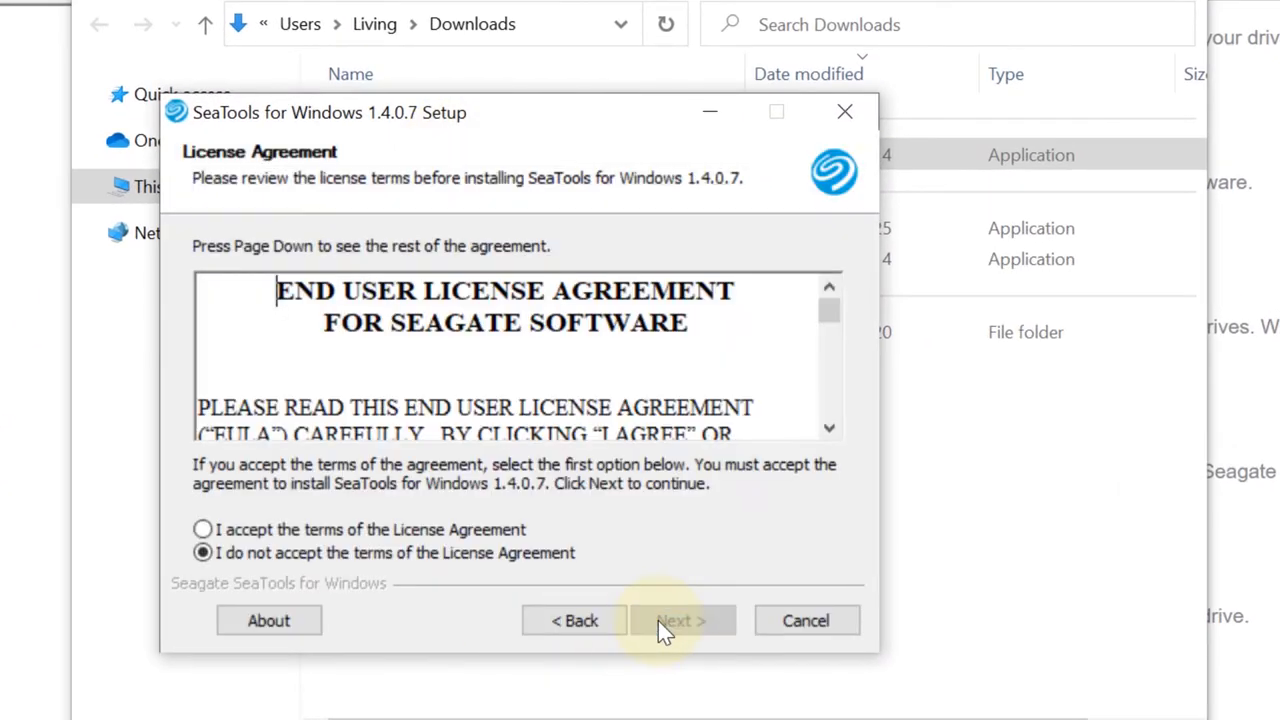
{"action": "left_click", "coordinate": [574, 620]}
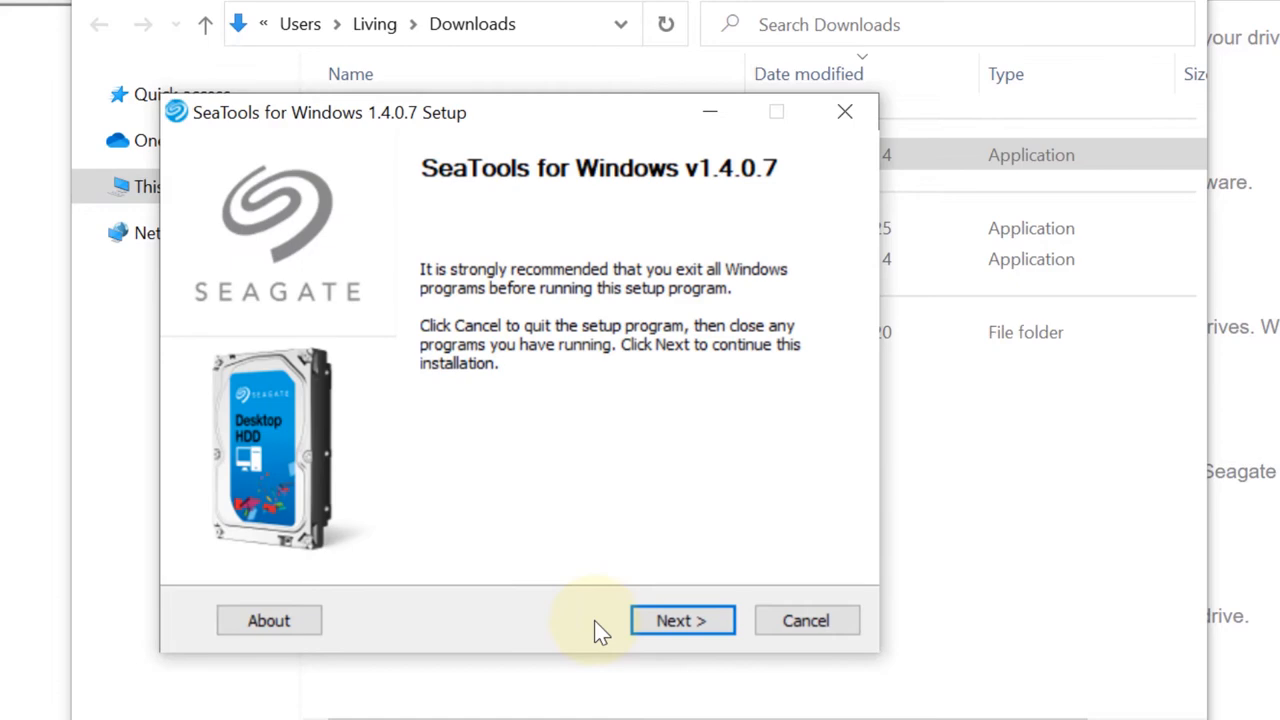
{"action": "left_click", "coordinate": [682, 620]}
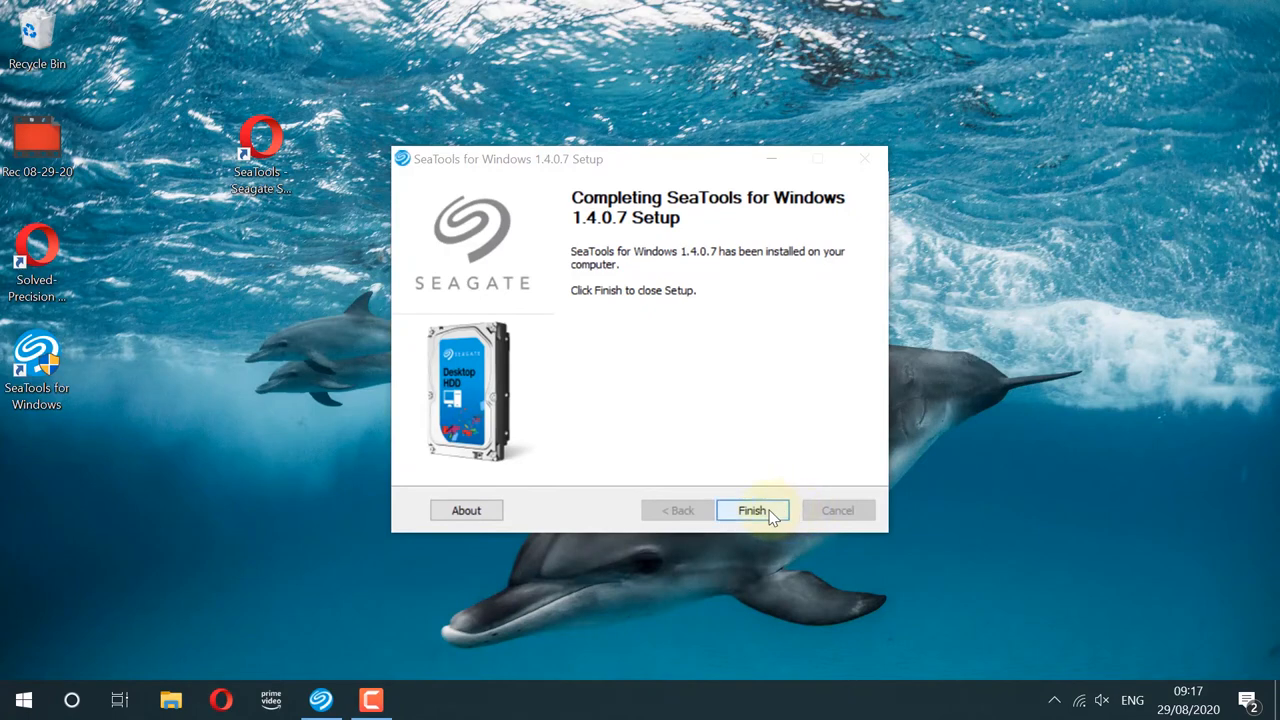
{"action": "left_click", "coordinate": [751, 510]}
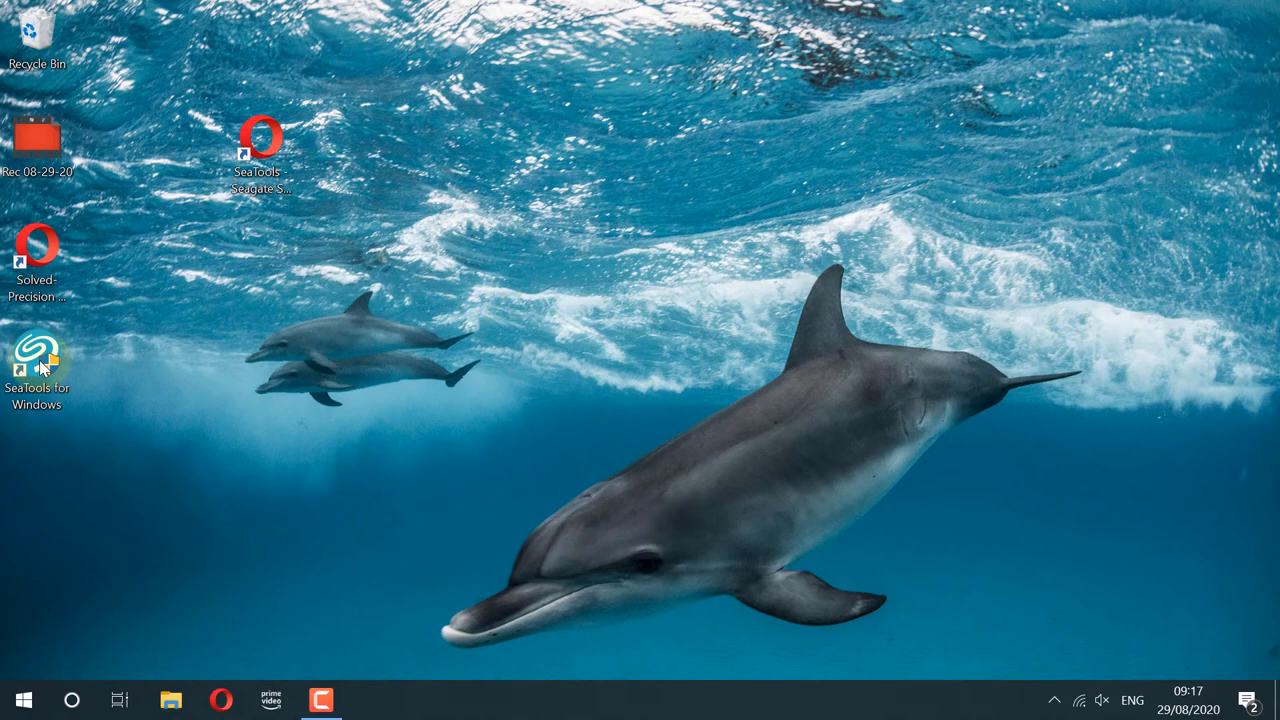
Launch SeaTools, accept its license, and request Advanced Tests for the ST3750640NS drive
{"action": "double_click", "coordinate": [37, 360]}
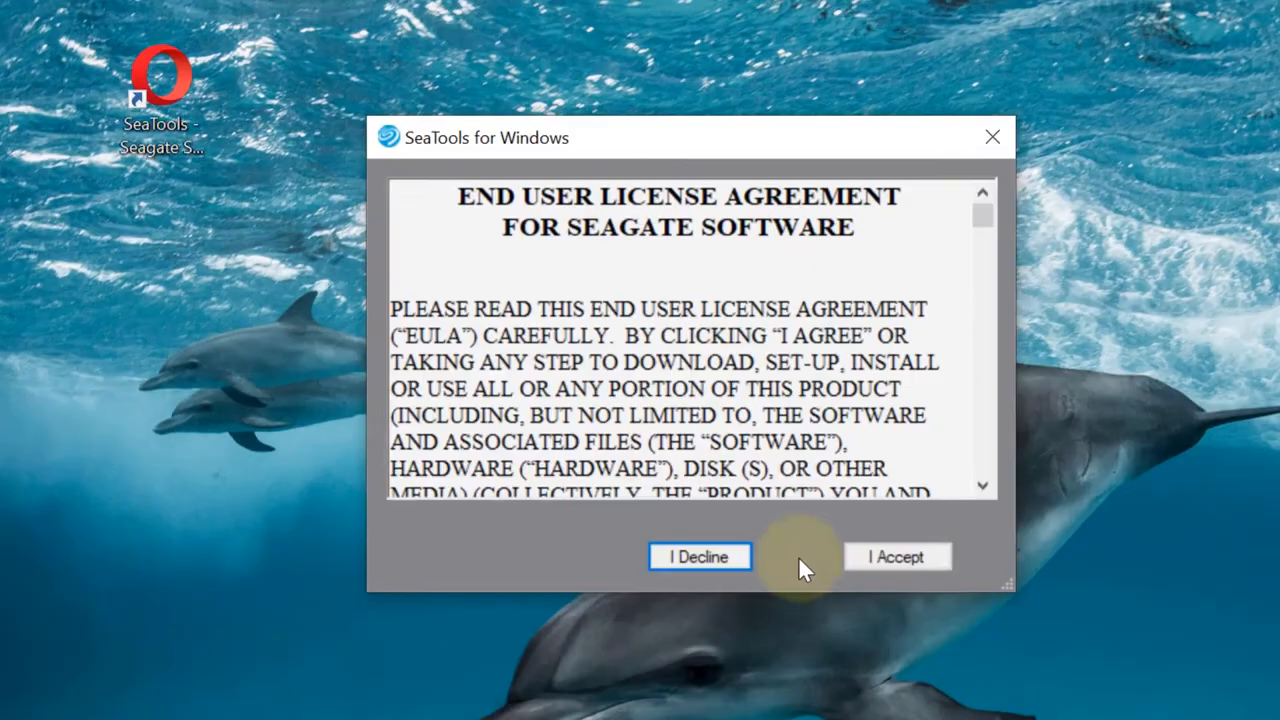
{"action": "left_click", "coordinate": [896, 557]}
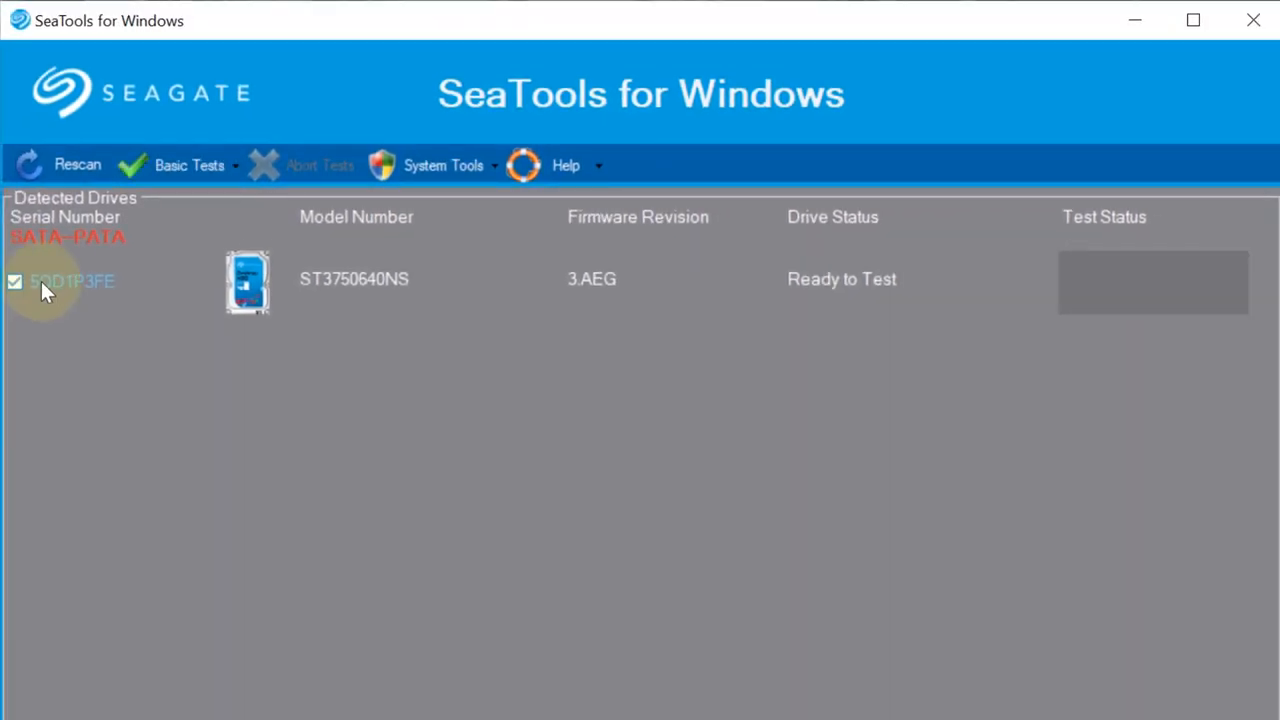
{"action": "left_click", "coordinate": [189, 165]}
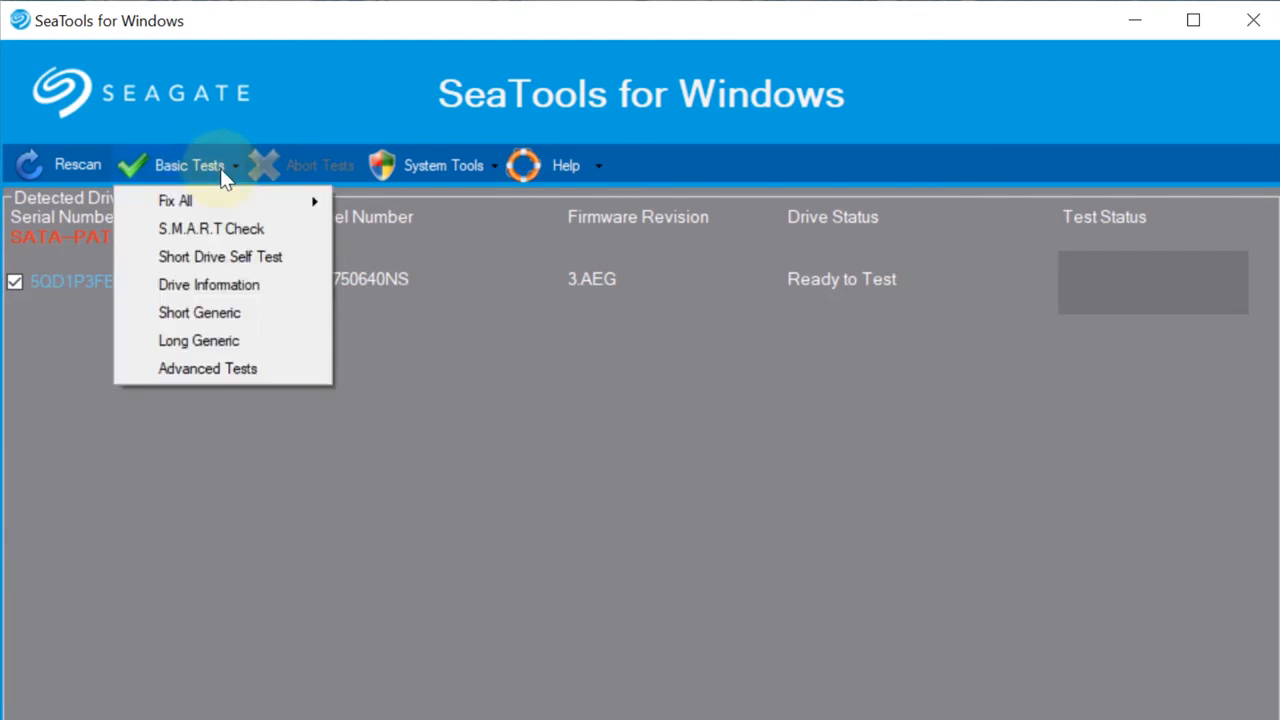
{"action": "mouse_move", "coordinate": [208, 368]}
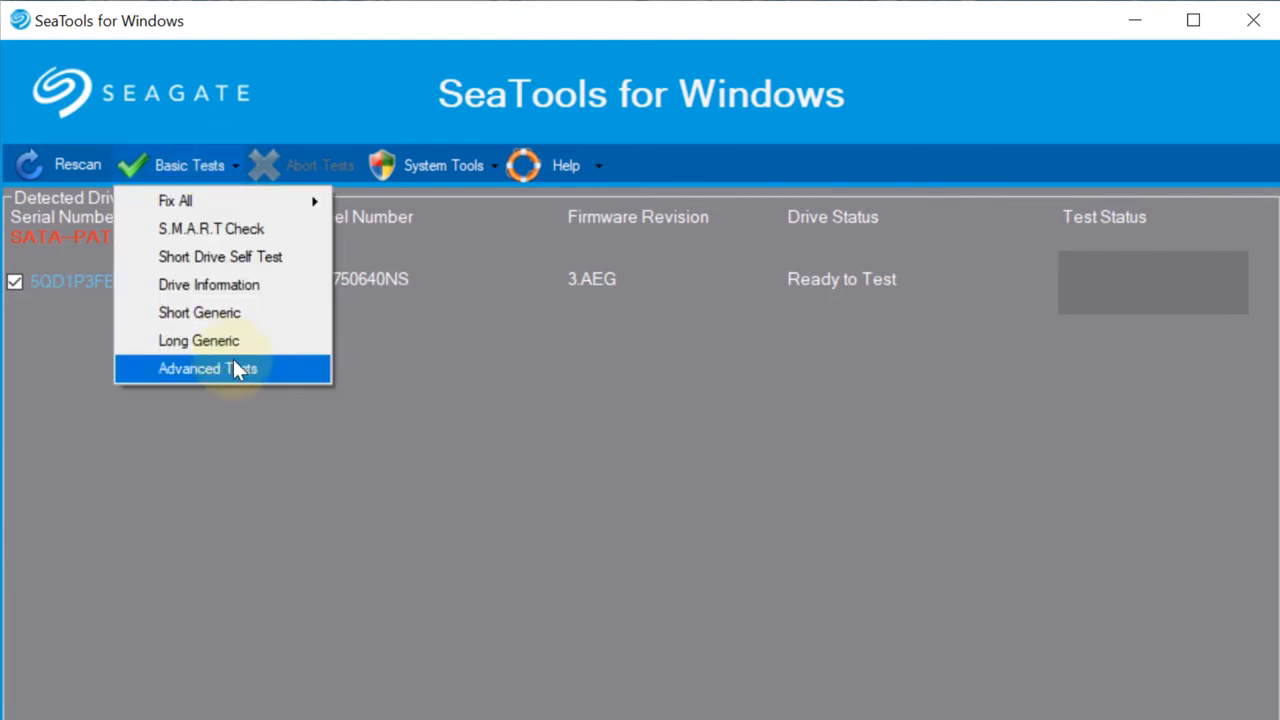
{"action": "left_click", "coordinate": [207, 368]}
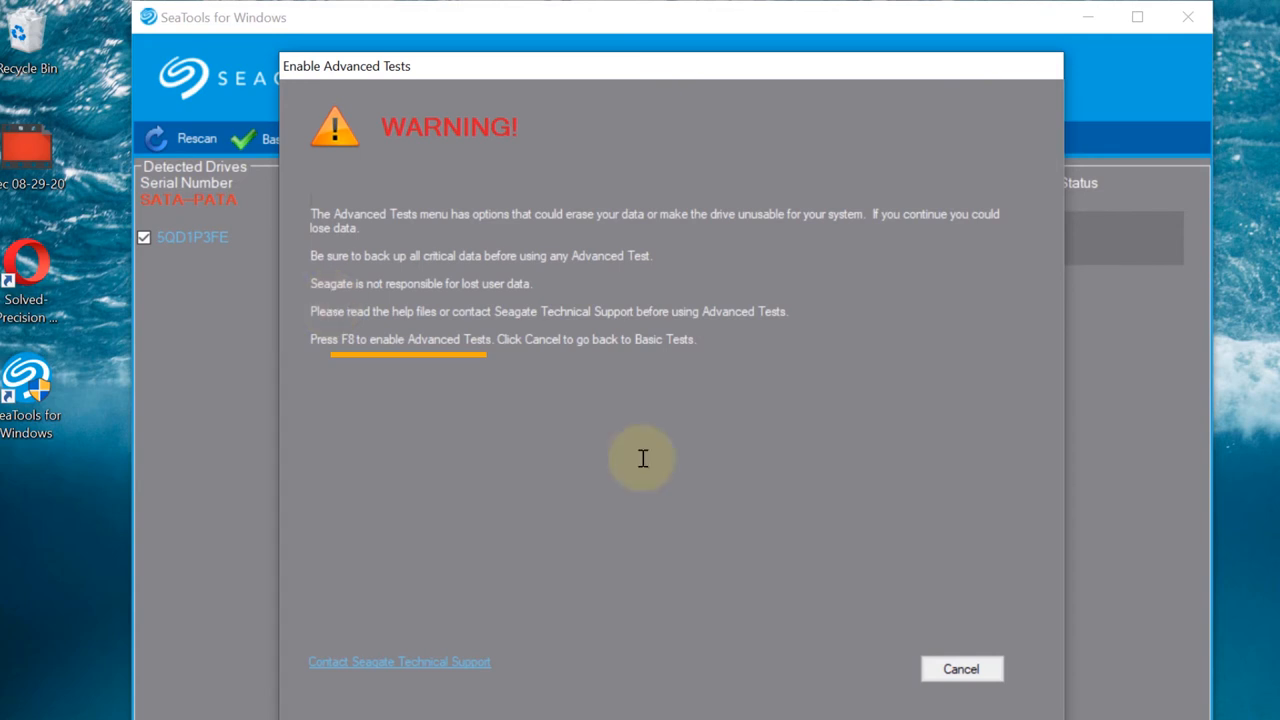
Dismiss the warning, run Fix All Fast with F8 until it passes at 100%, and view the pass info
{"action": "left_click", "coordinate": [959, 668]}
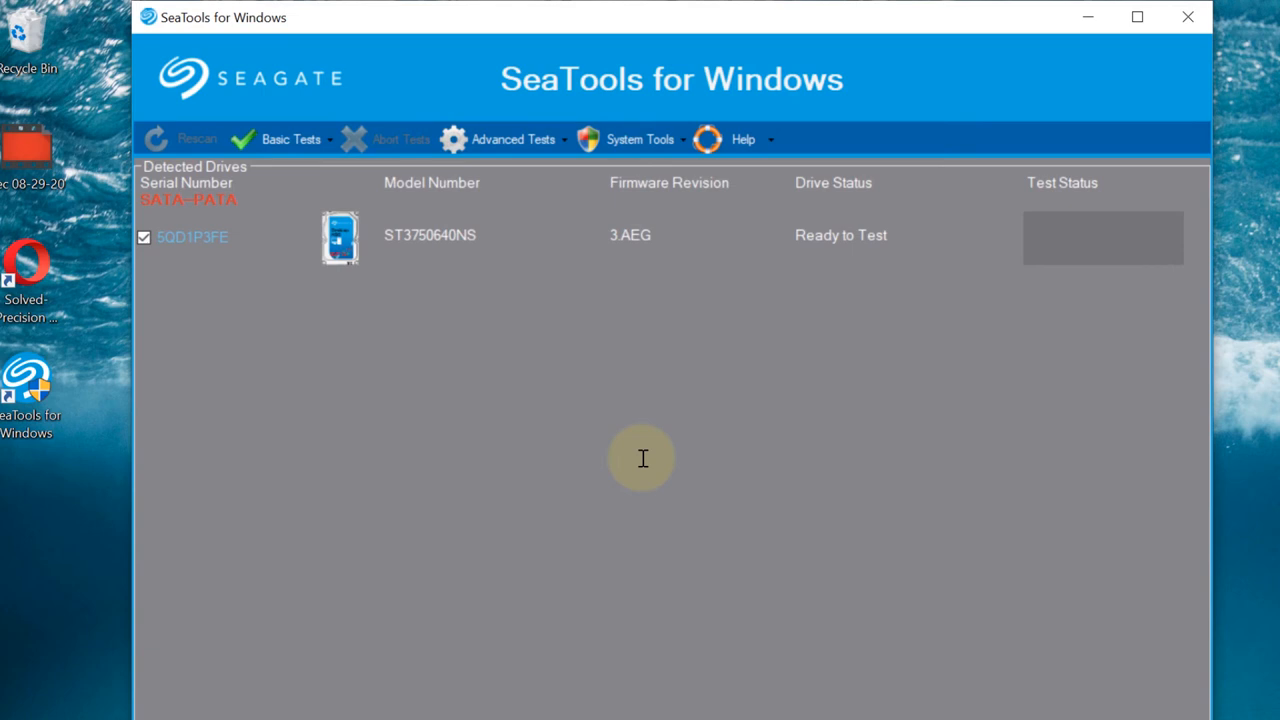
{"action": "left_click", "coordinate": [290, 139]}
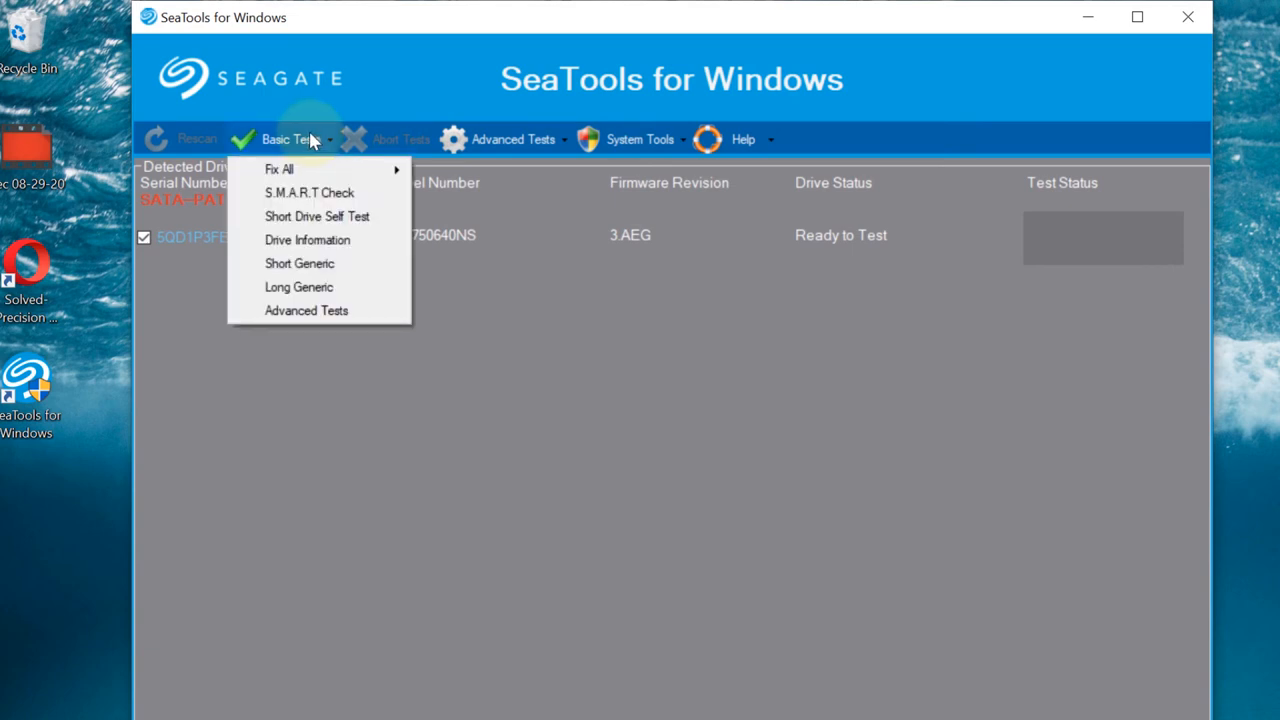
{"action": "mouse_move", "coordinate": [280, 168]}
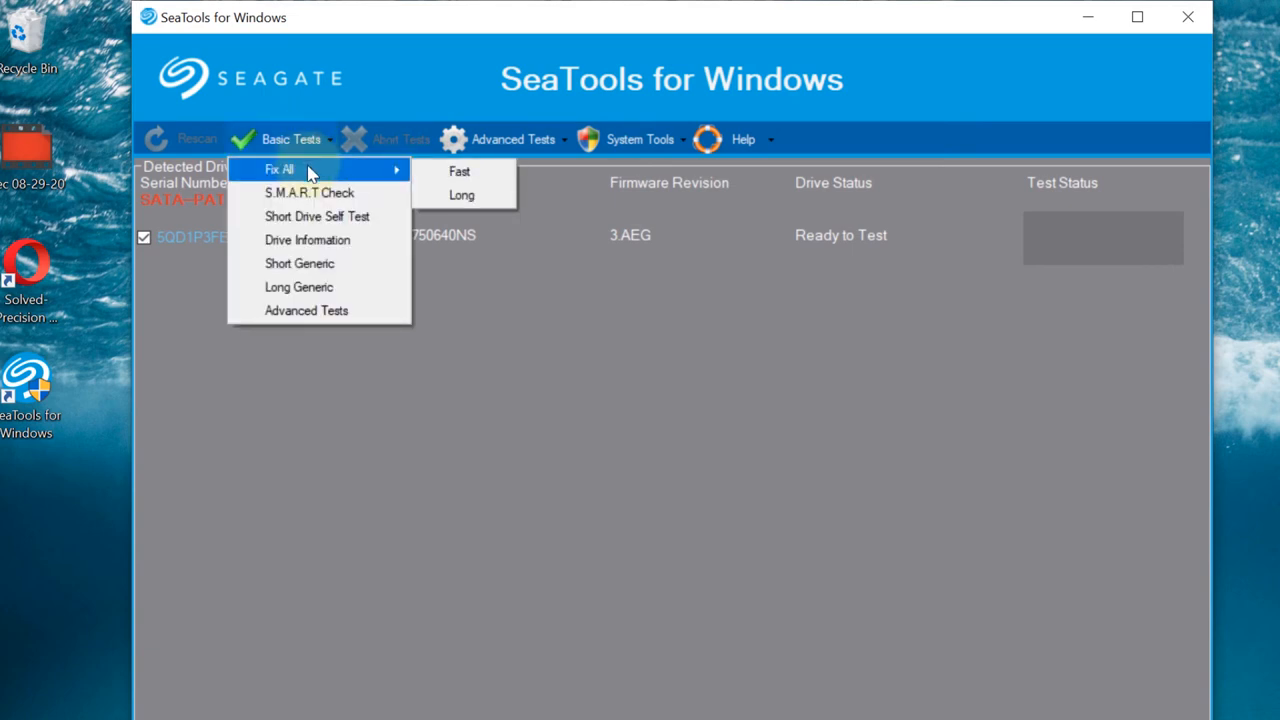
{"action": "mouse_move", "coordinate": [388, 172]}
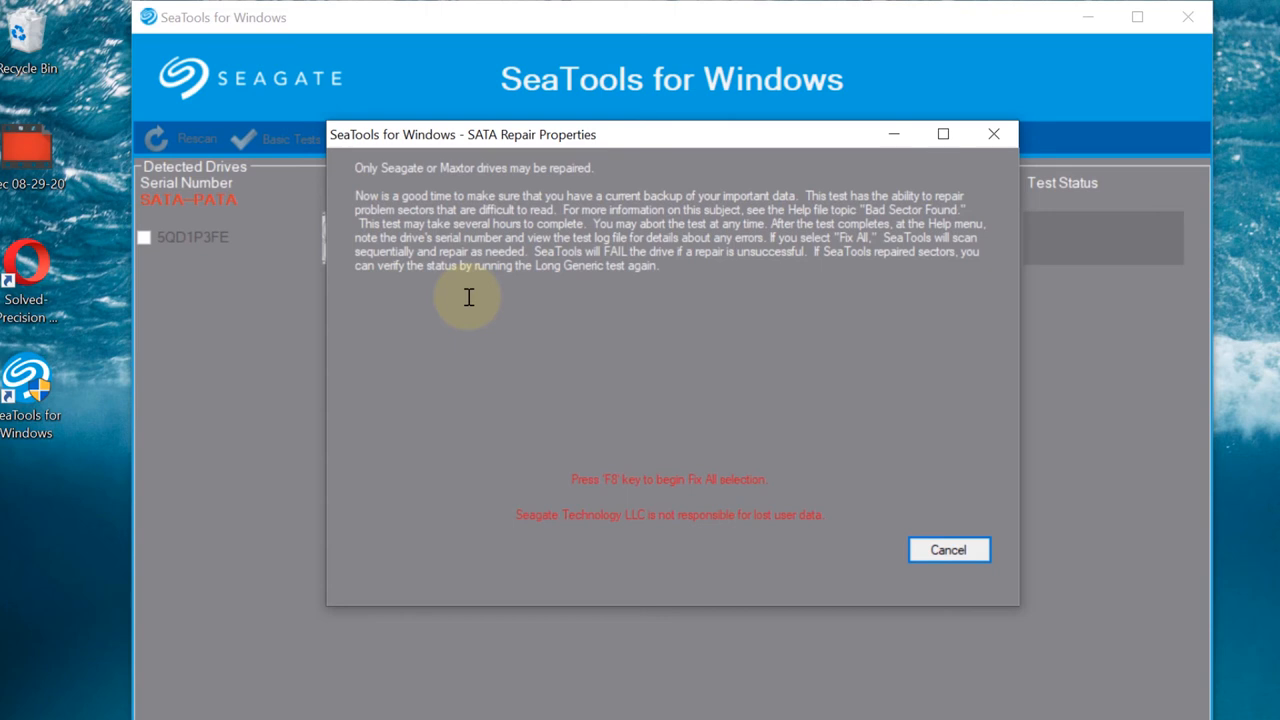
{"action": "key", "text": "F8"}
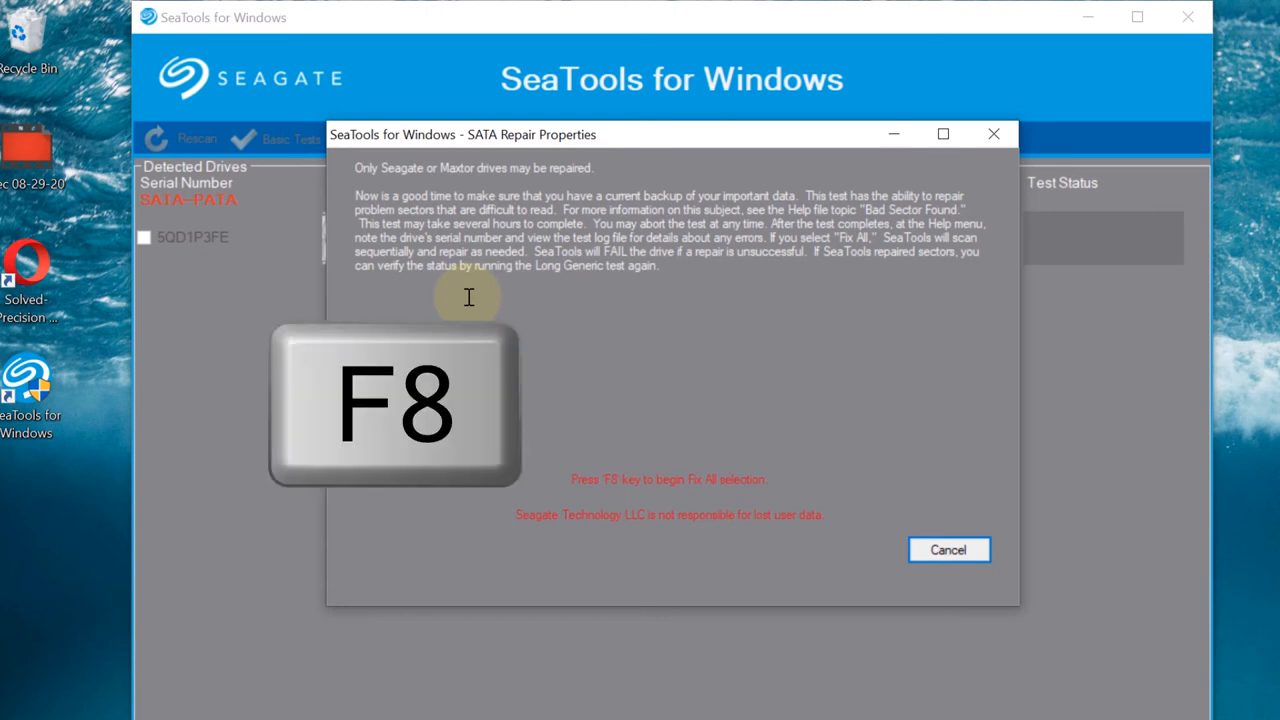
{"action": "key", "text": "f8"}
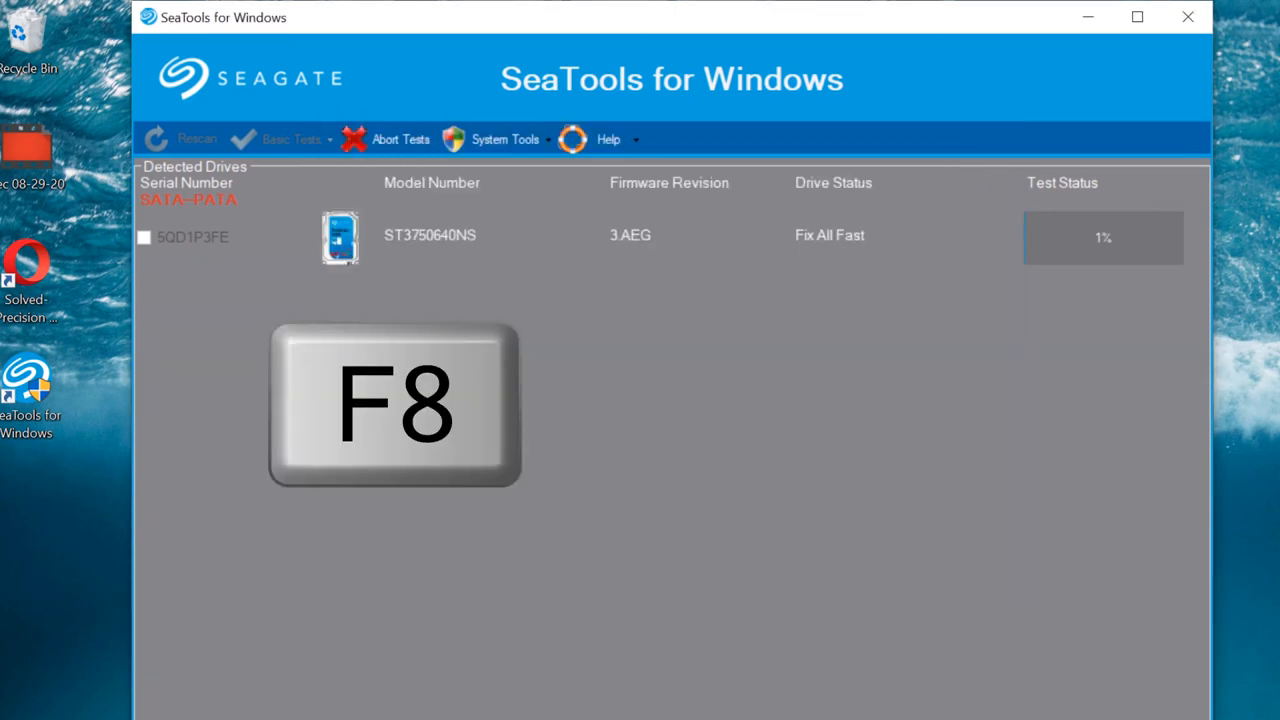
{"action": "key", "text": "f8"}
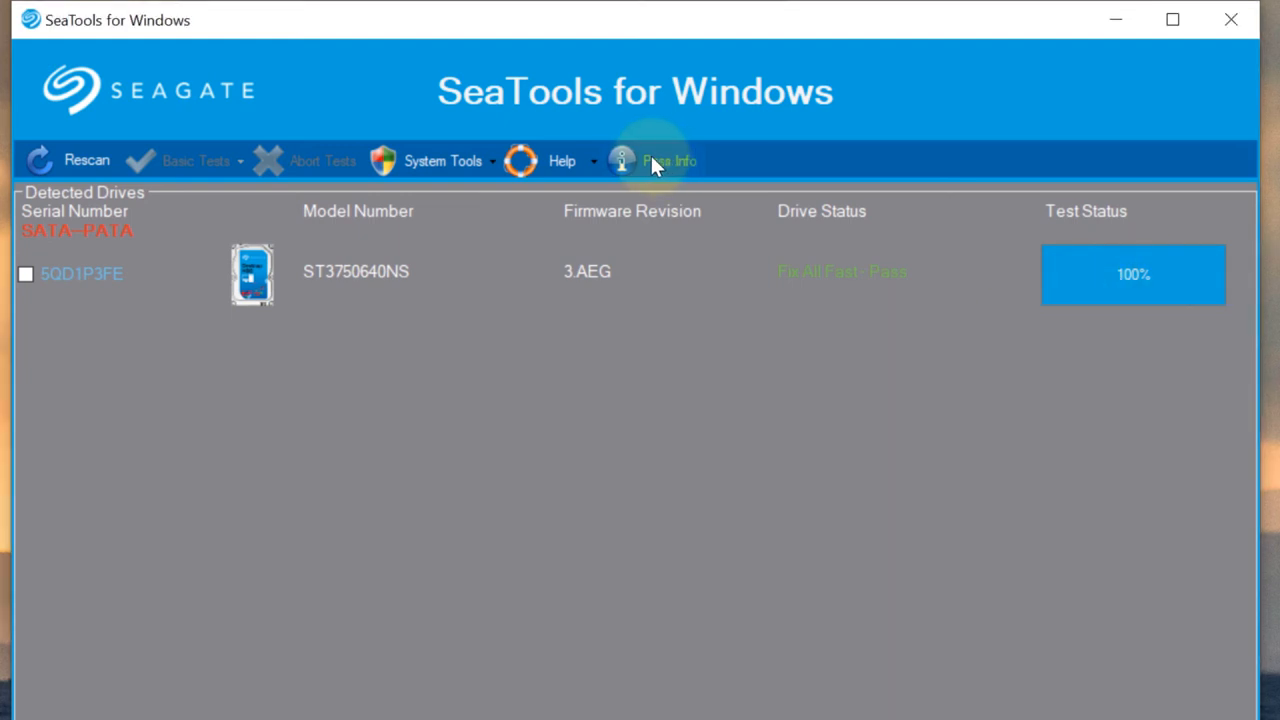
{"action": "left_click", "coordinate": [668, 160]}
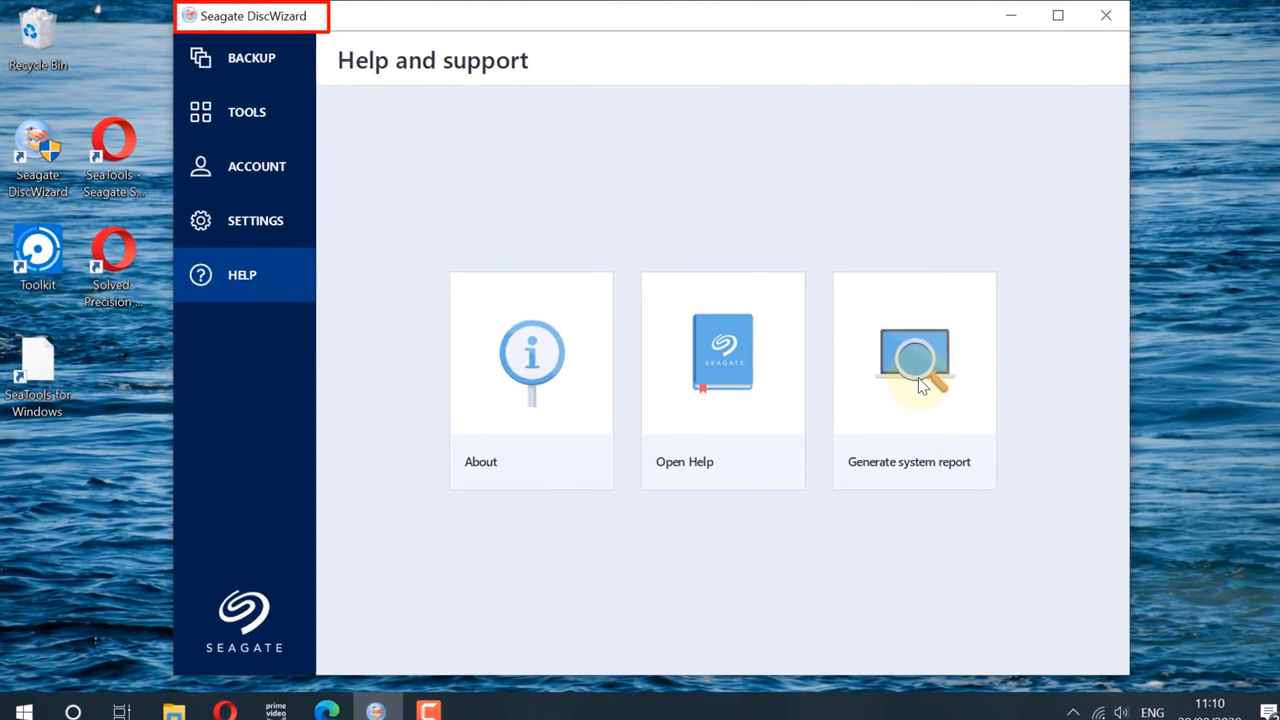
Generate the DiscWizard system report and save it as SeagateSystemReport.zip
{"action": "left_click", "coordinate": [912, 355]}
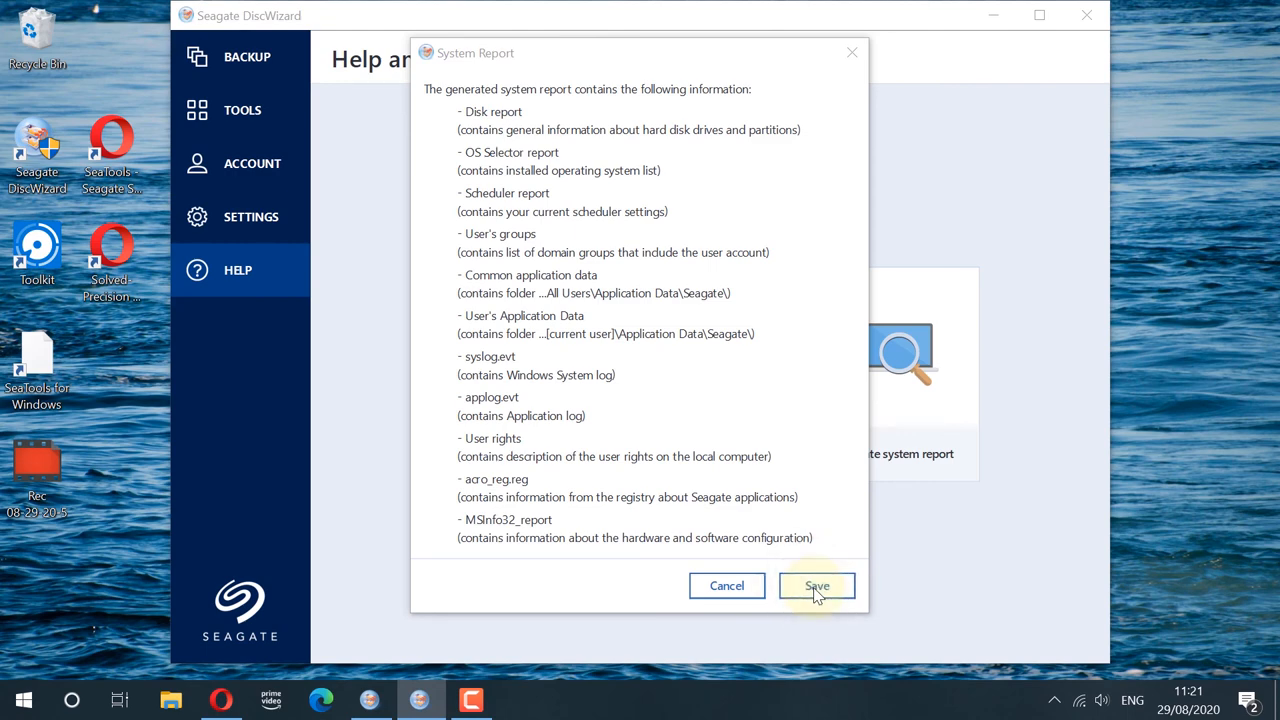
{"action": "left_click", "coordinate": [816, 585]}
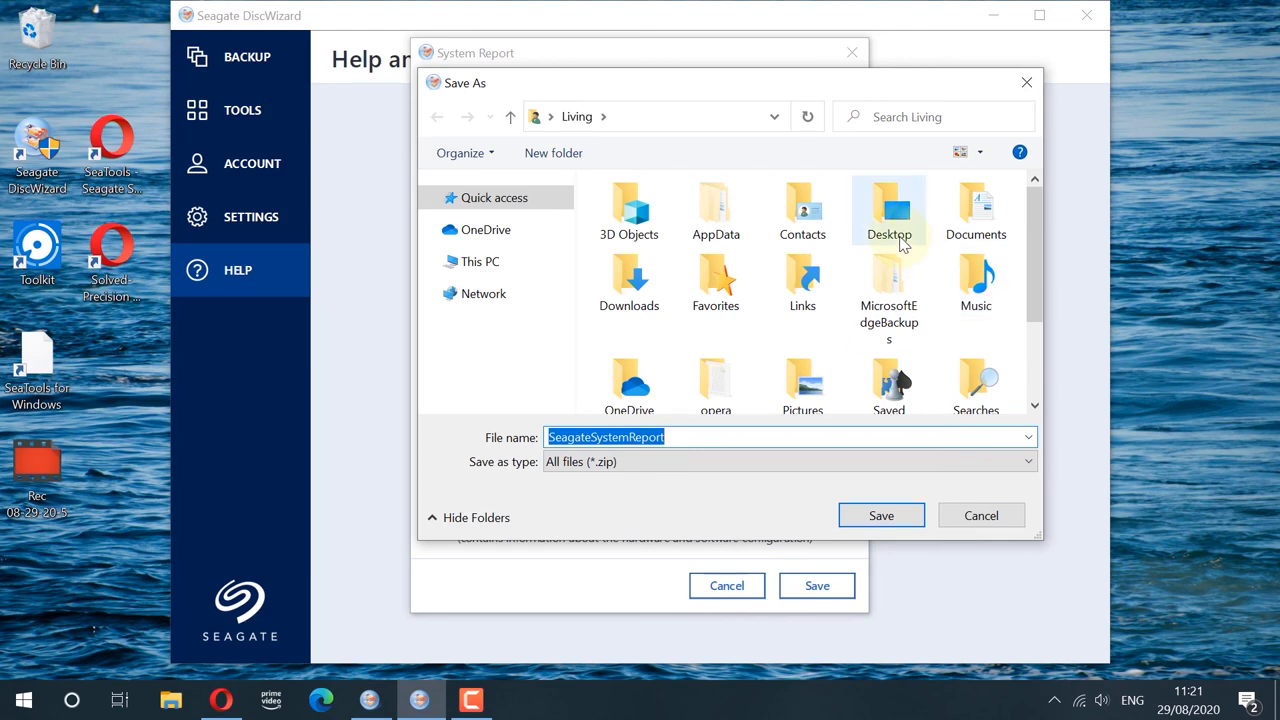
{"action": "left_click", "coordinate": [880, 515]}
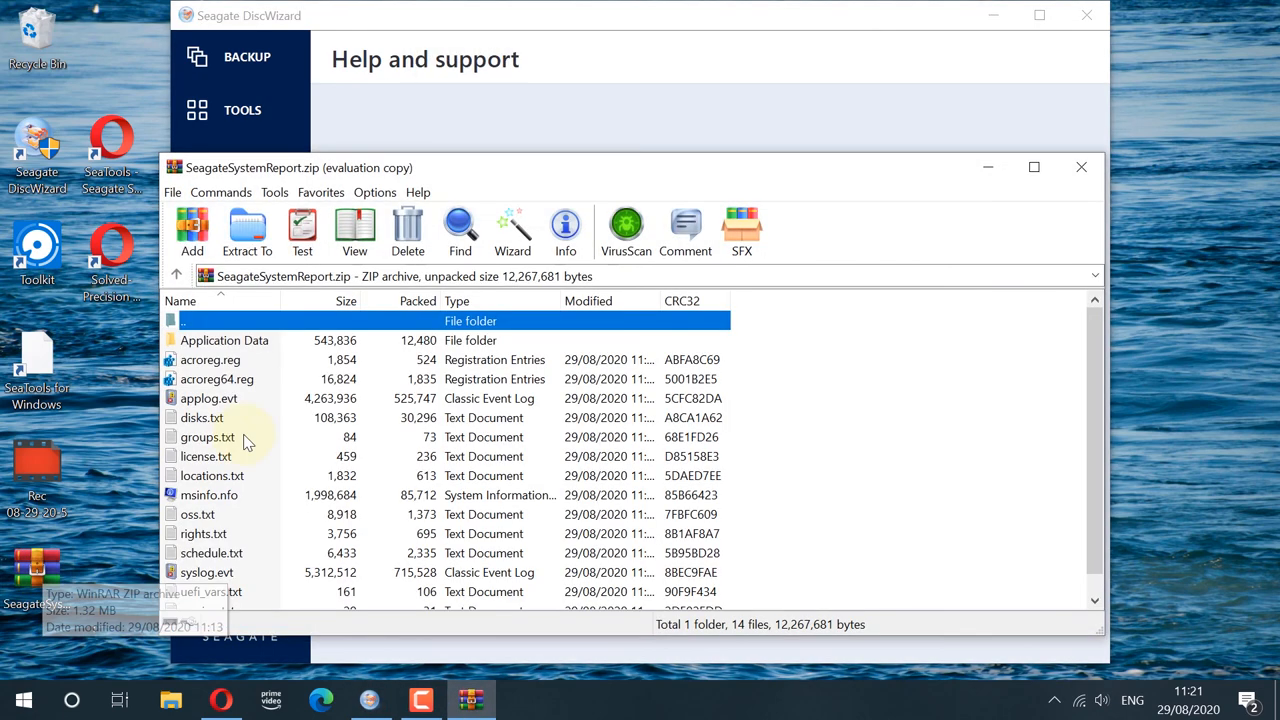
{"action": "mouse_move", "coordinate": [788, 418]}
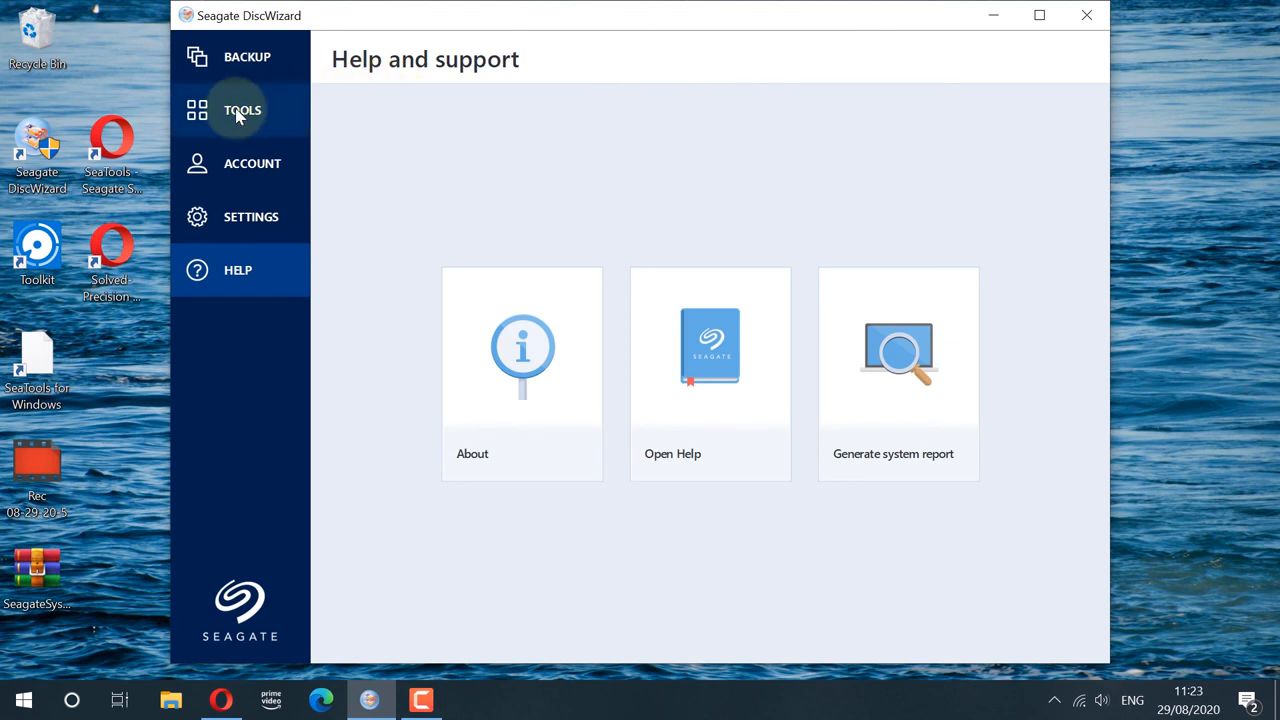
Show the Tools page listing Clone Disk, Add New Disk, DriveCleanser and others
{"action": "left_click", "coordinate": [241, 110]}
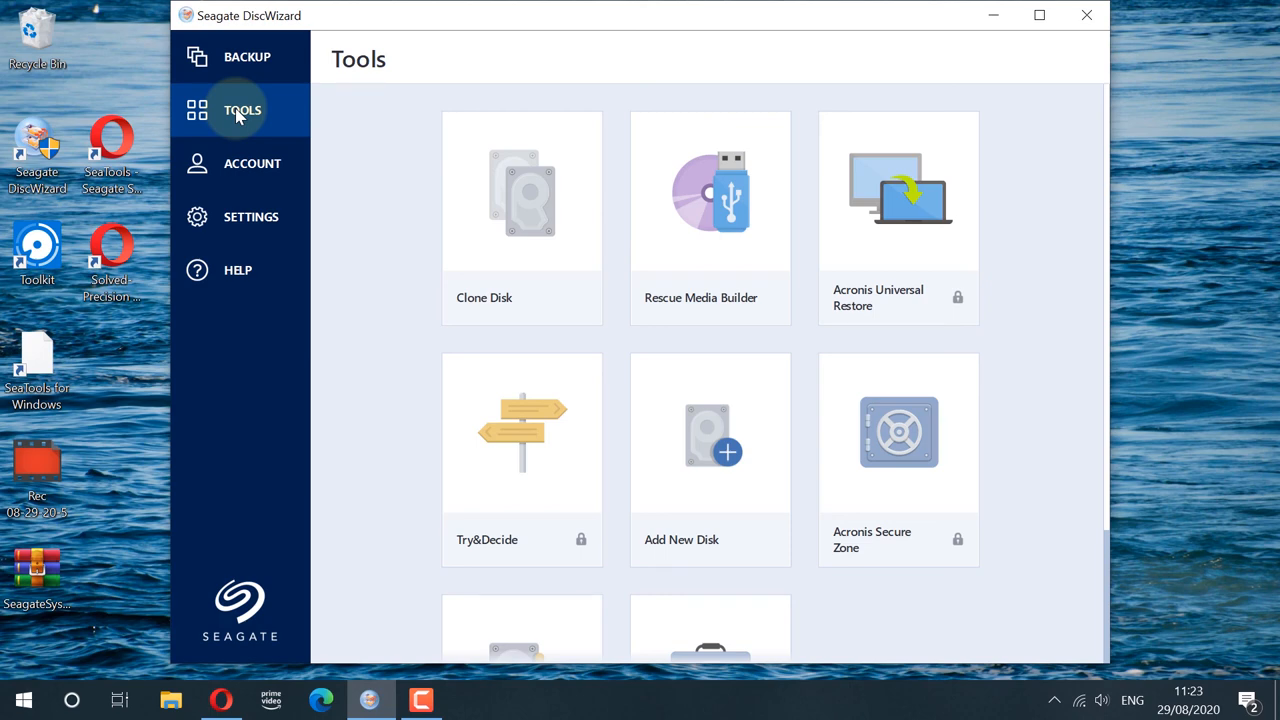
{"action": "scroll", "scroll_direction": "down", "scroll_amount": 3}
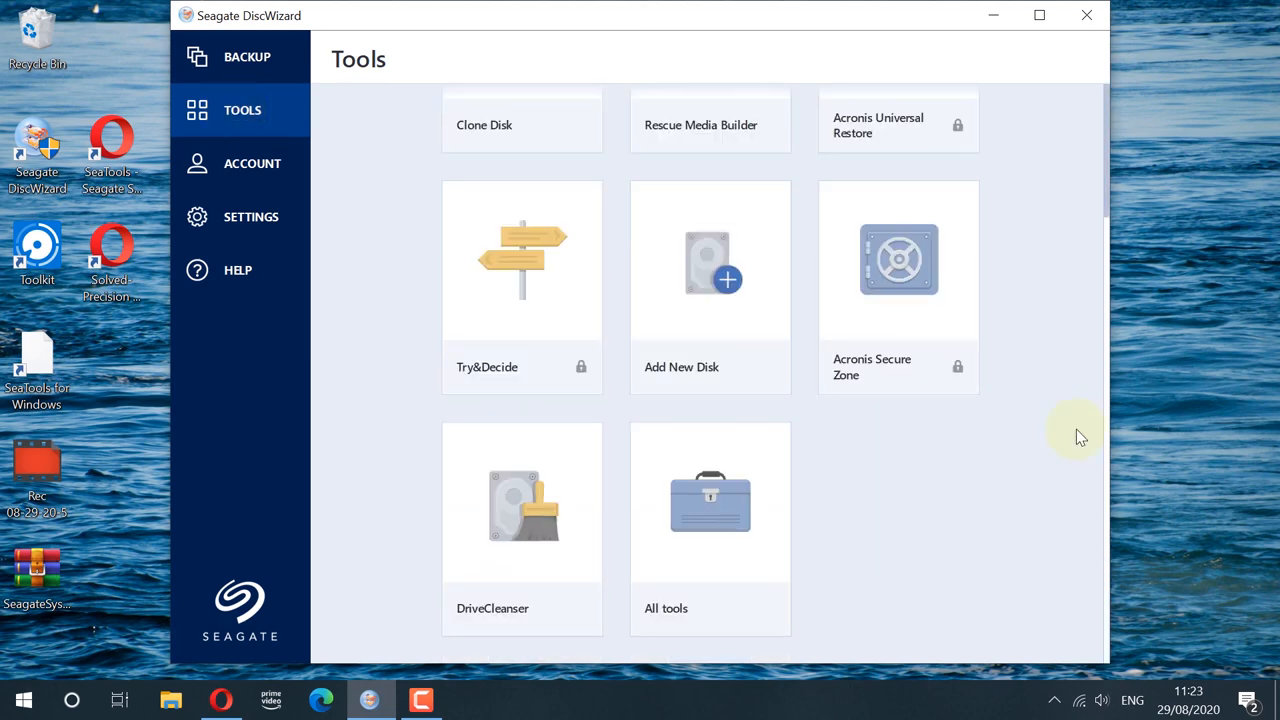